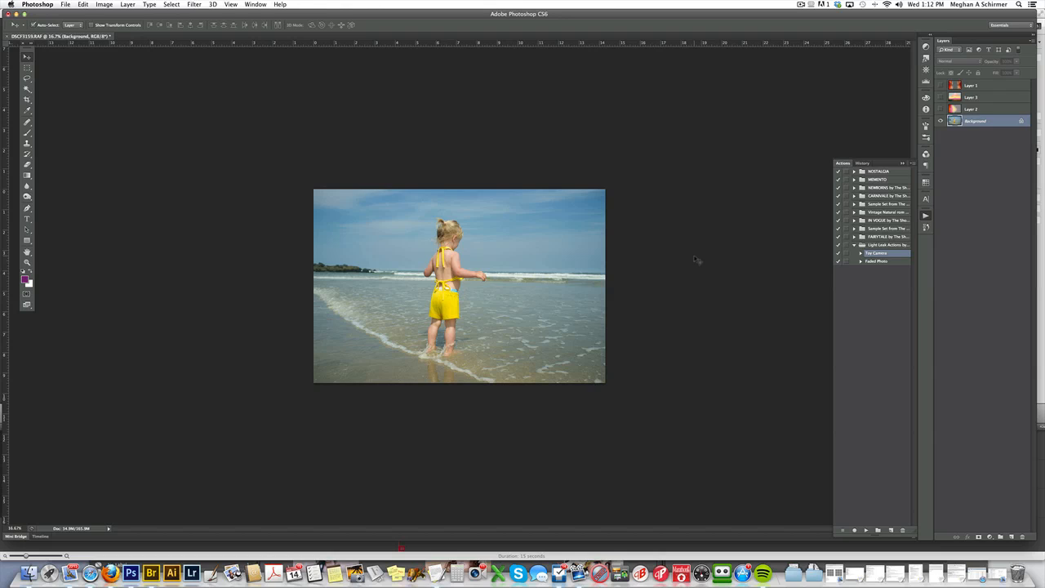
mouse_move(695, 260)
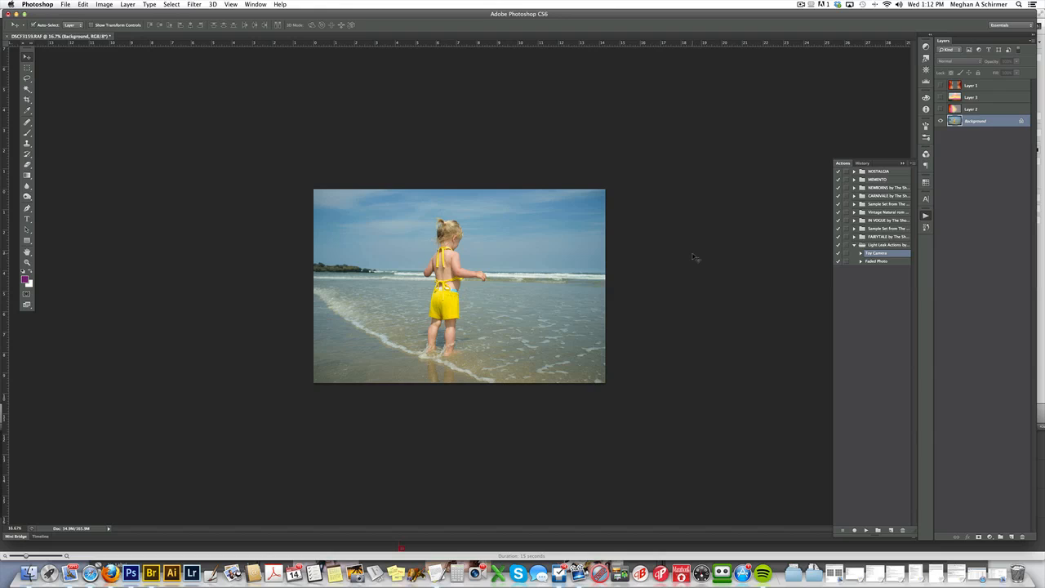
mouse_move(691, 256)
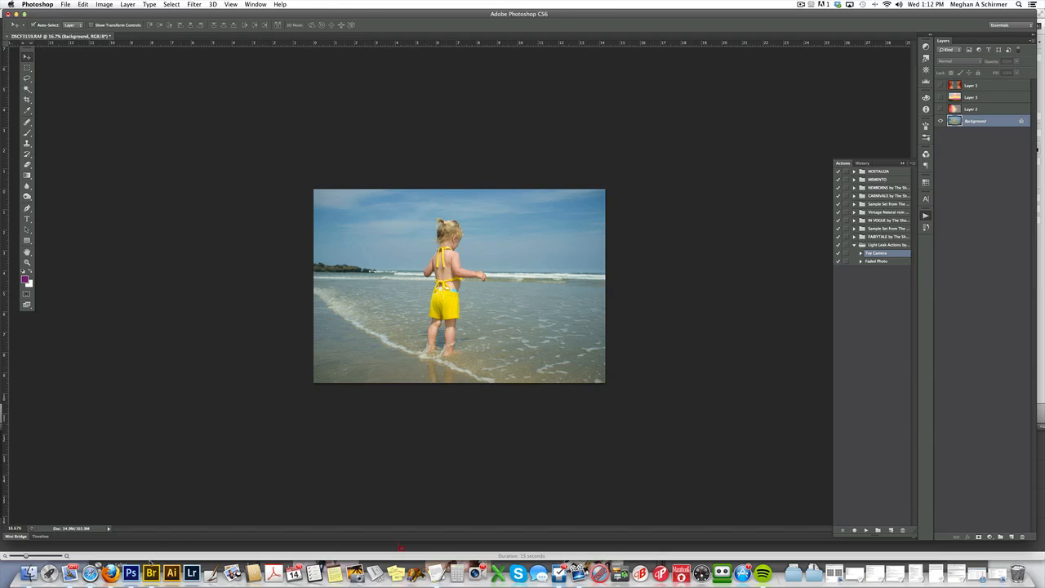
In Bridge, browse the LIGHT LEAK SET overlay thumbnails, previewing Leak Overlay 03 enlarged
left_click(151, 571)
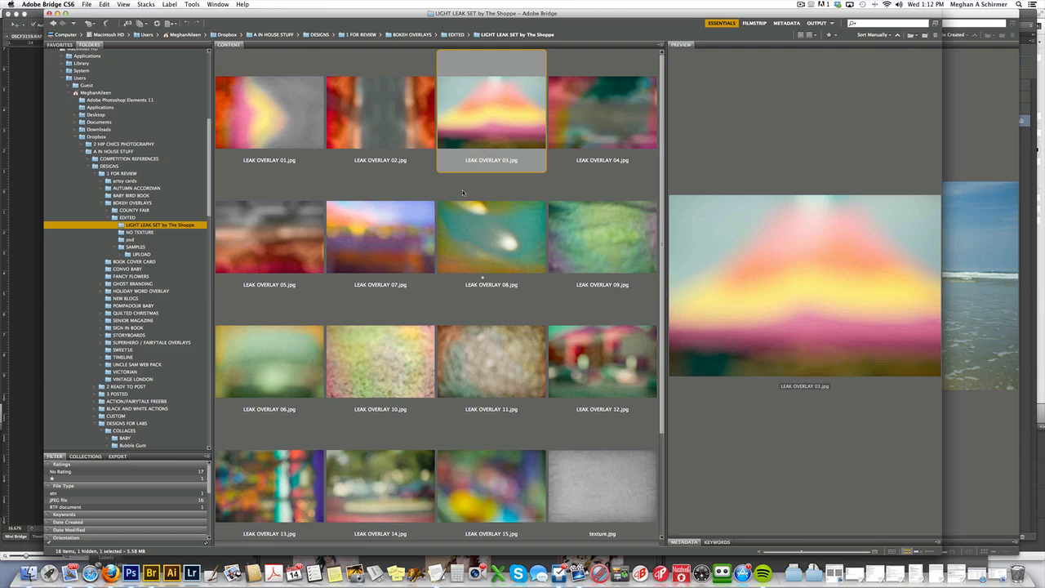
mouse_move(505, 179)
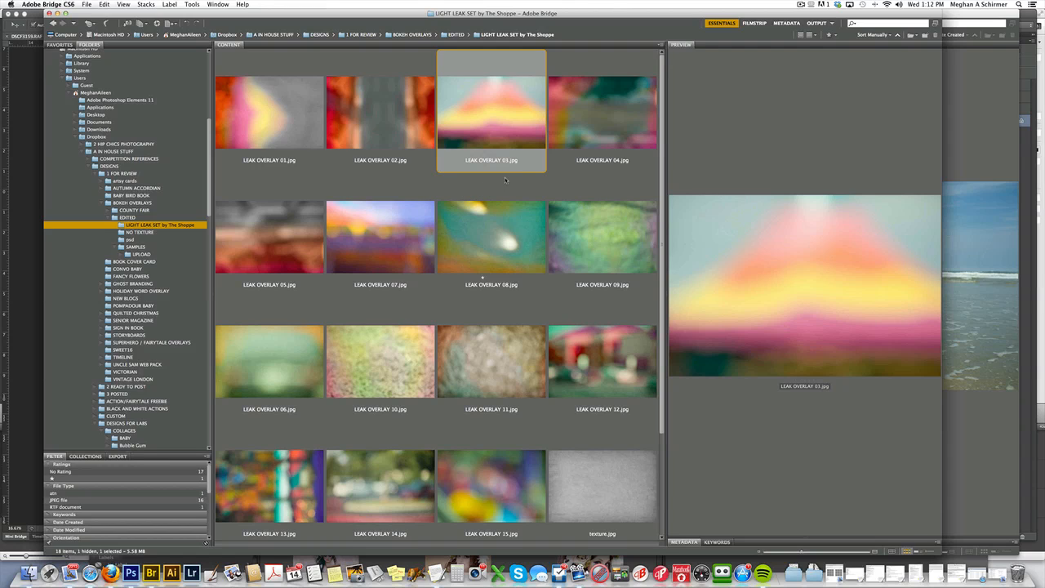
mouse_move(347, 137)
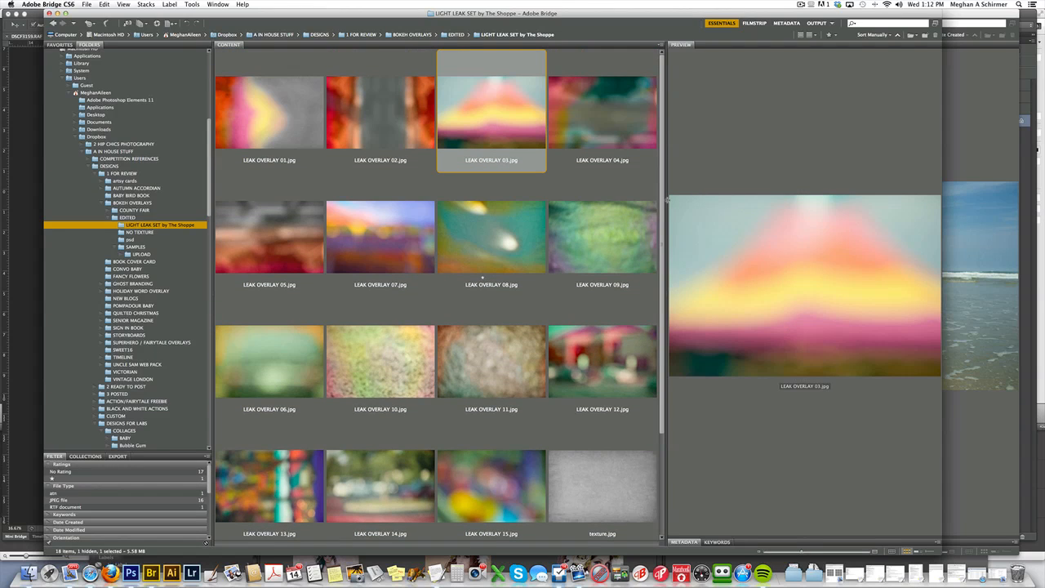
mouse_move(644, 181)
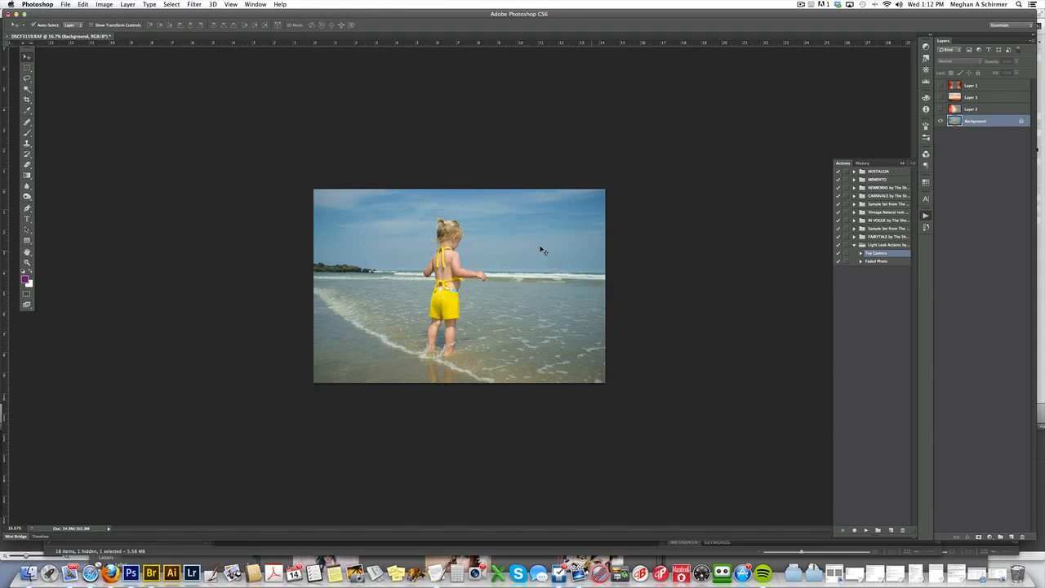
left_click(149, 572)
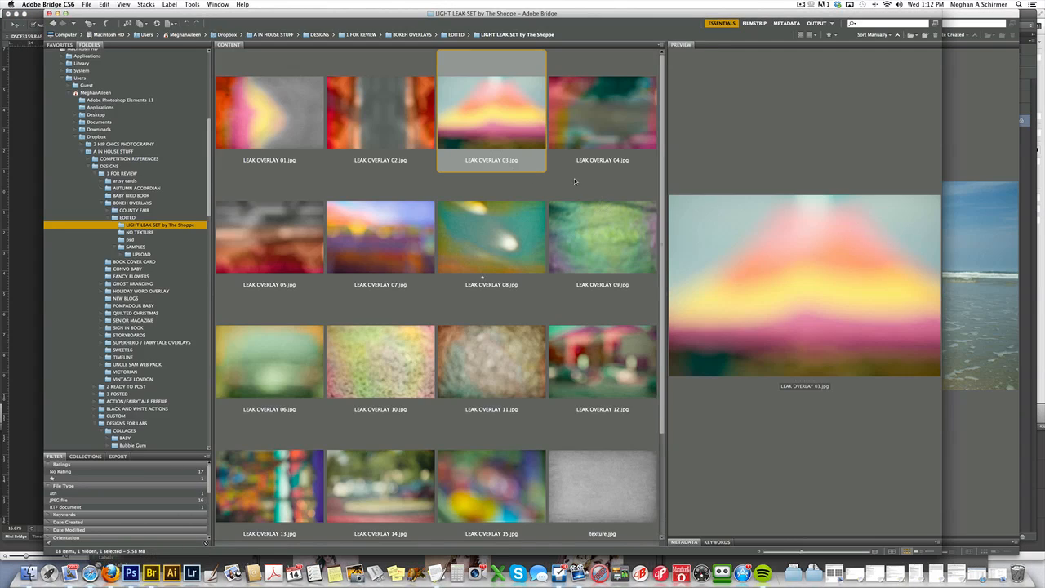
mouse_move(578, 147)
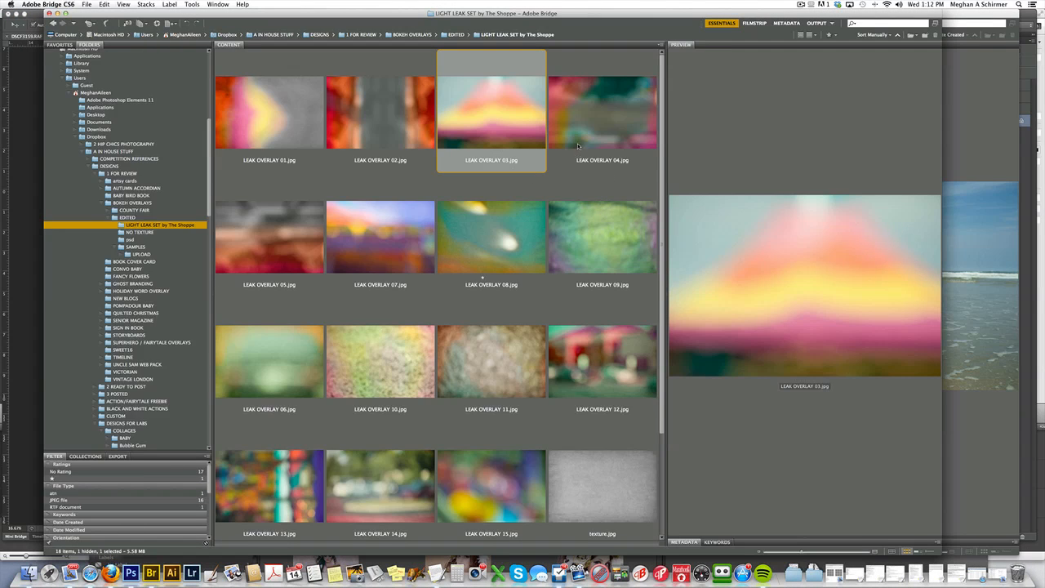
Bring LEAK OVERLAY 04 in as a layer and scale it to fill the beach photo
left_click(603, 112)
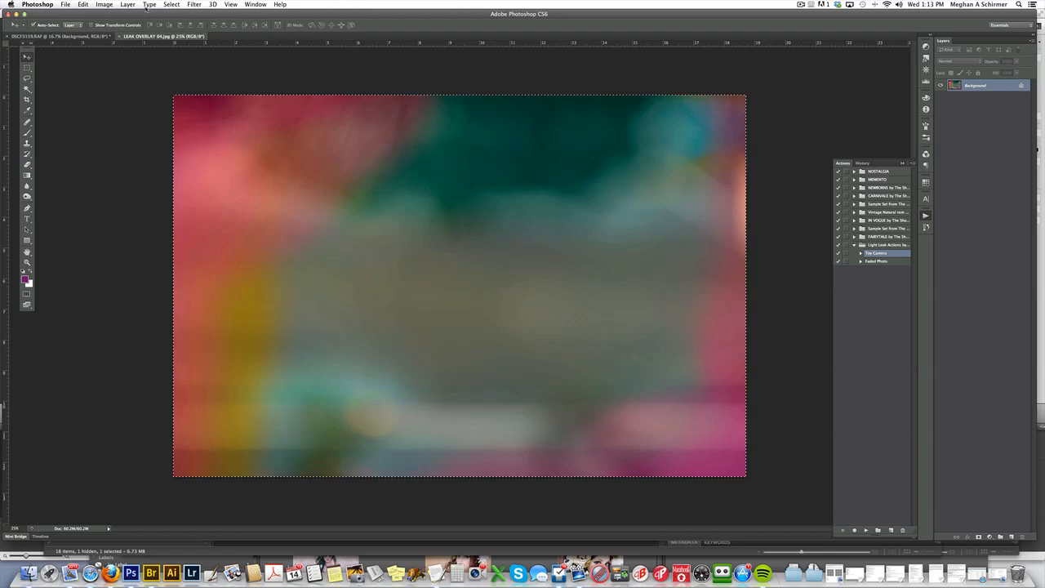
mouse_move(278, 156)
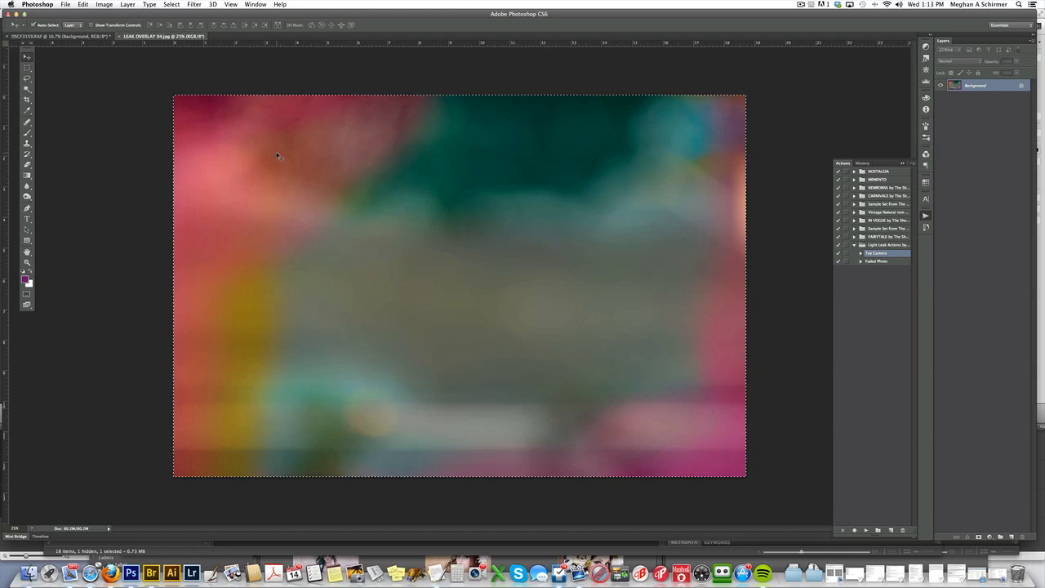
mouse_move(410, 158)
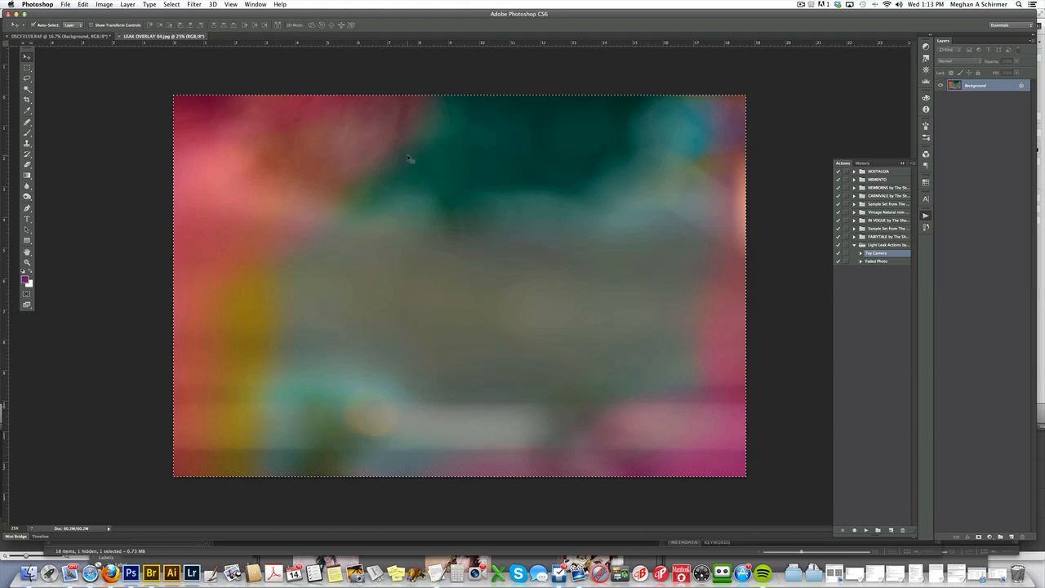
mouse_move(325, 173)
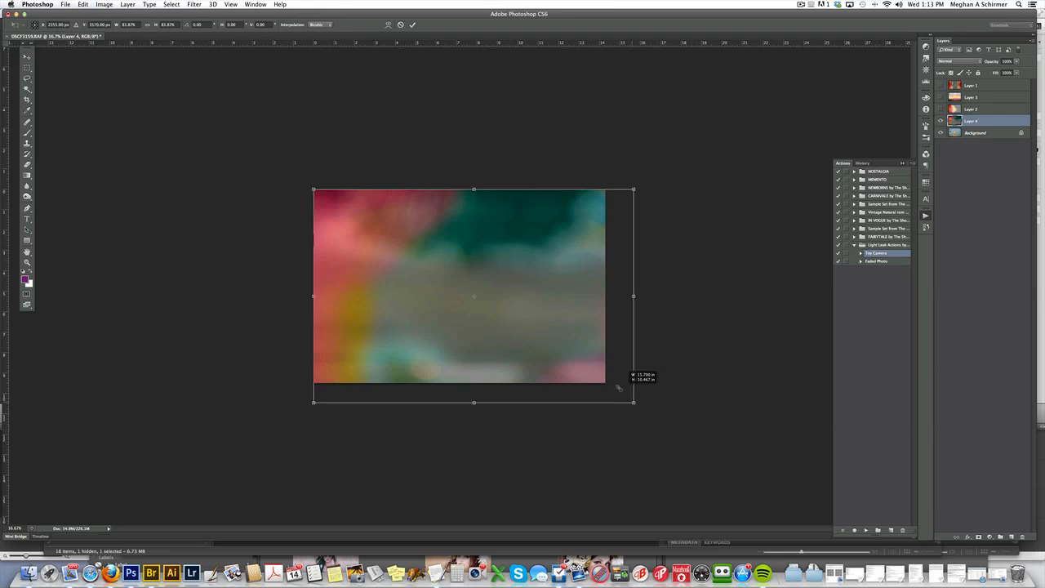
left_click_drag(633, 400, 610, 384)
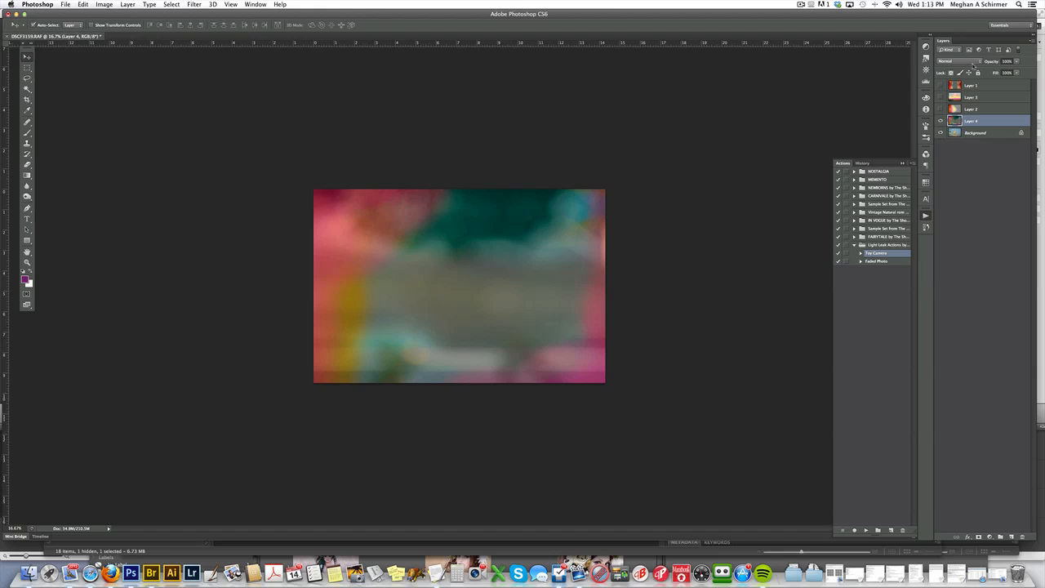
Try Soft Light, Screen and Multiply on the overlay layer, settling on Soft Light
left_click(955, 61)
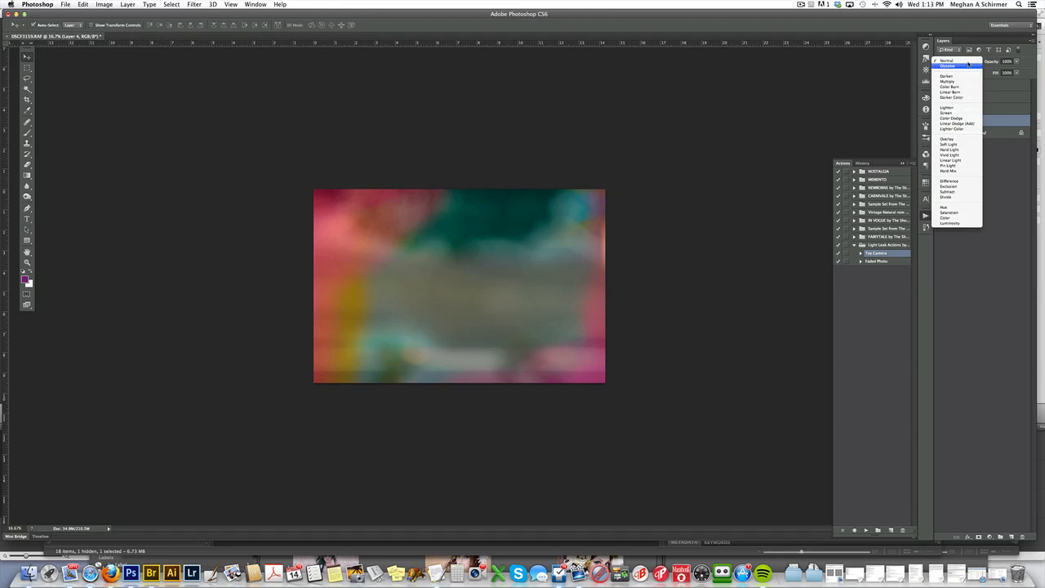
mouse_move(949, 61)
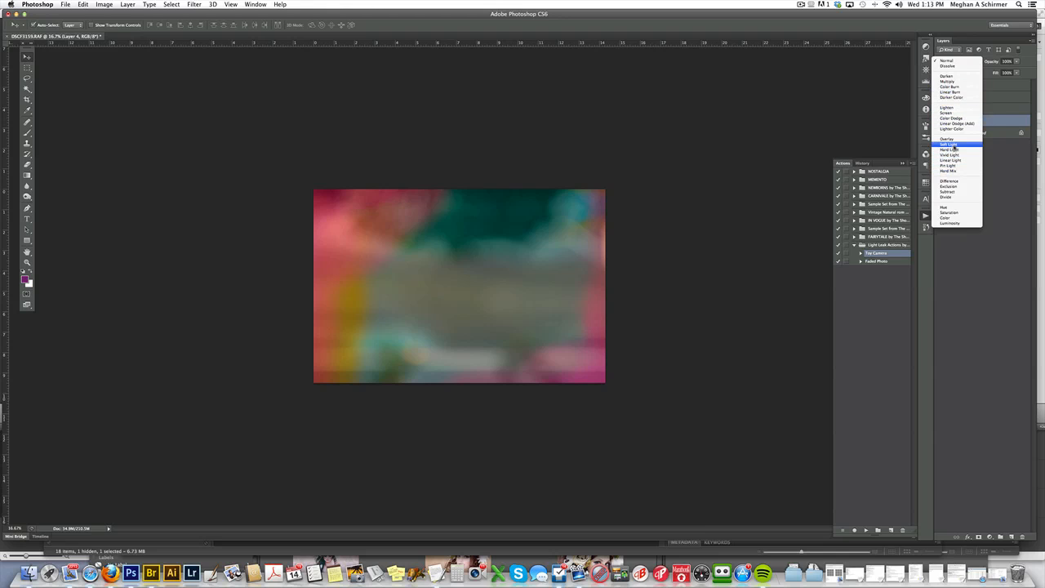
left_click(948, 144)
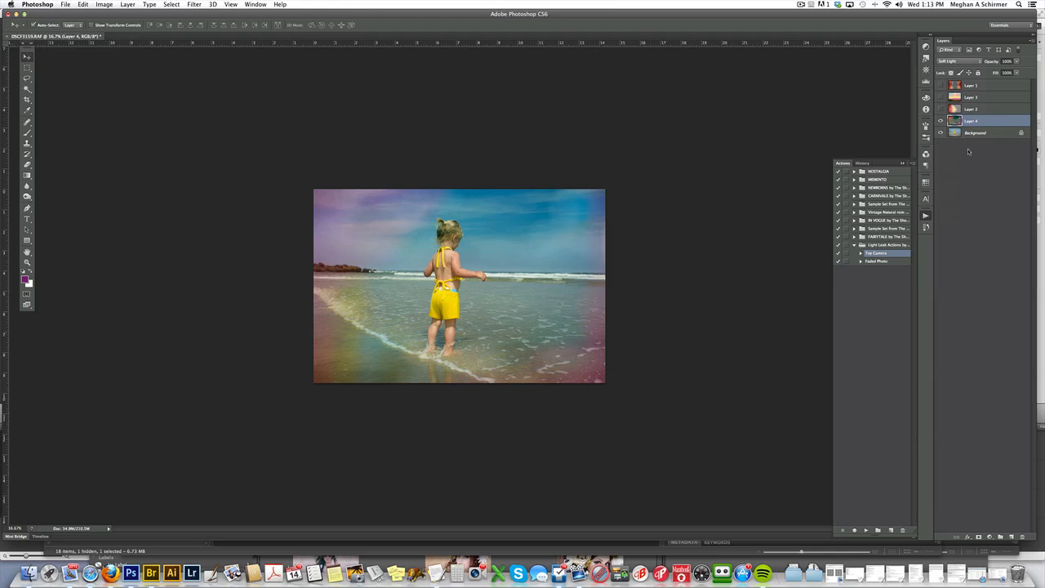
left_click(959, 61)
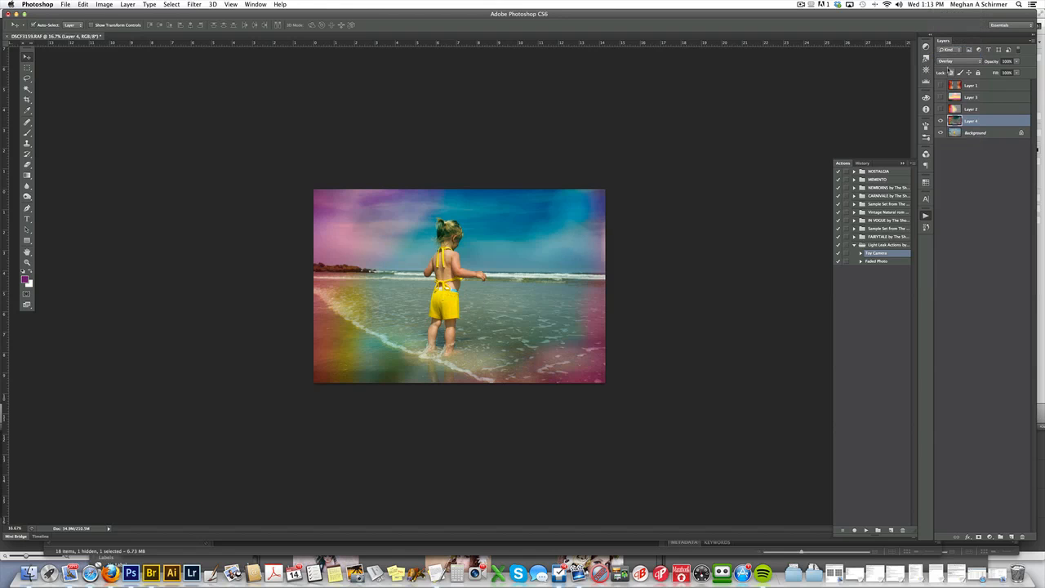
left_click(959, 62)
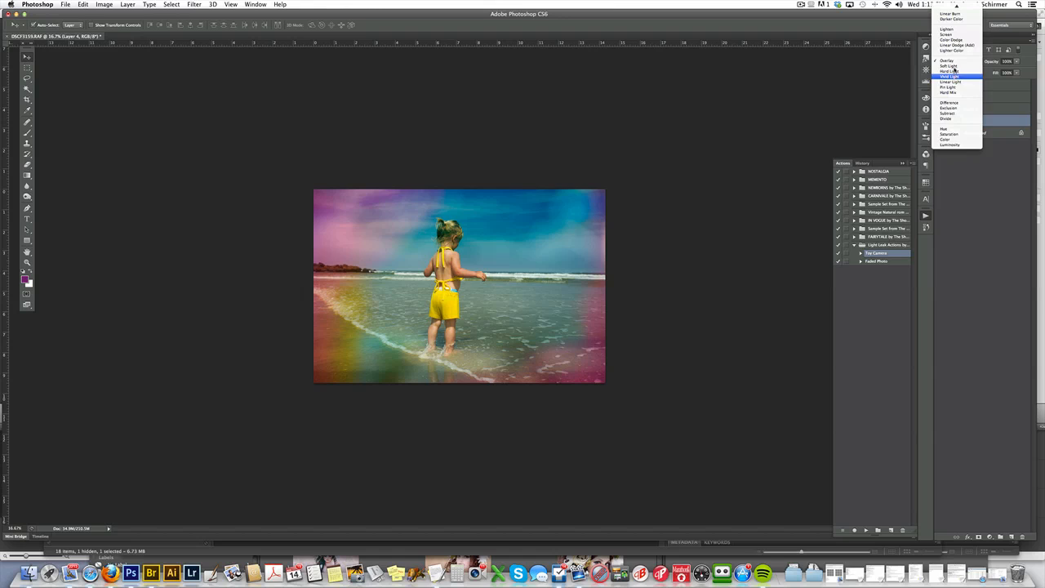
left_click(945, 35)
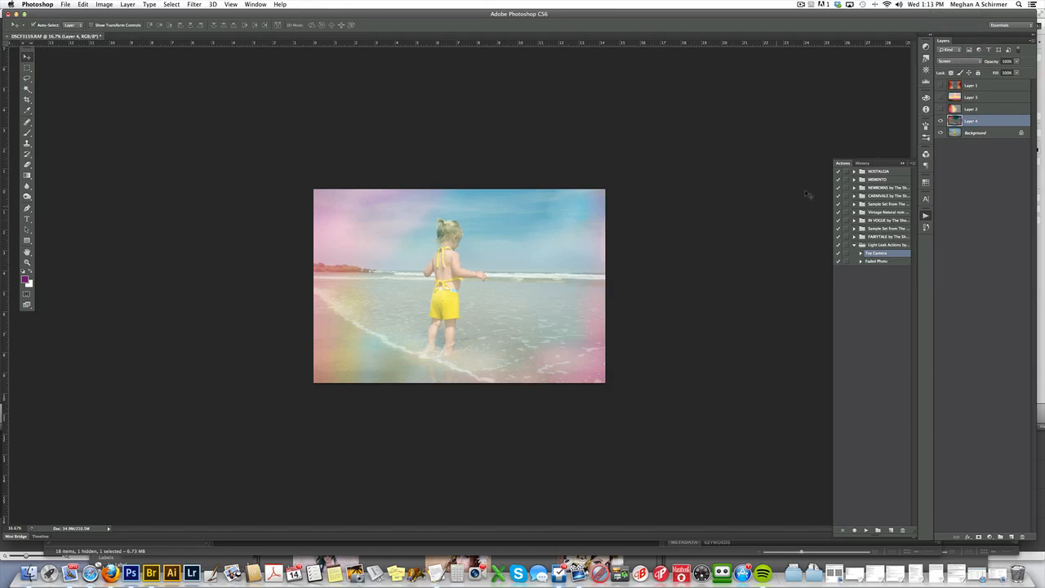
left_click(952, 61)
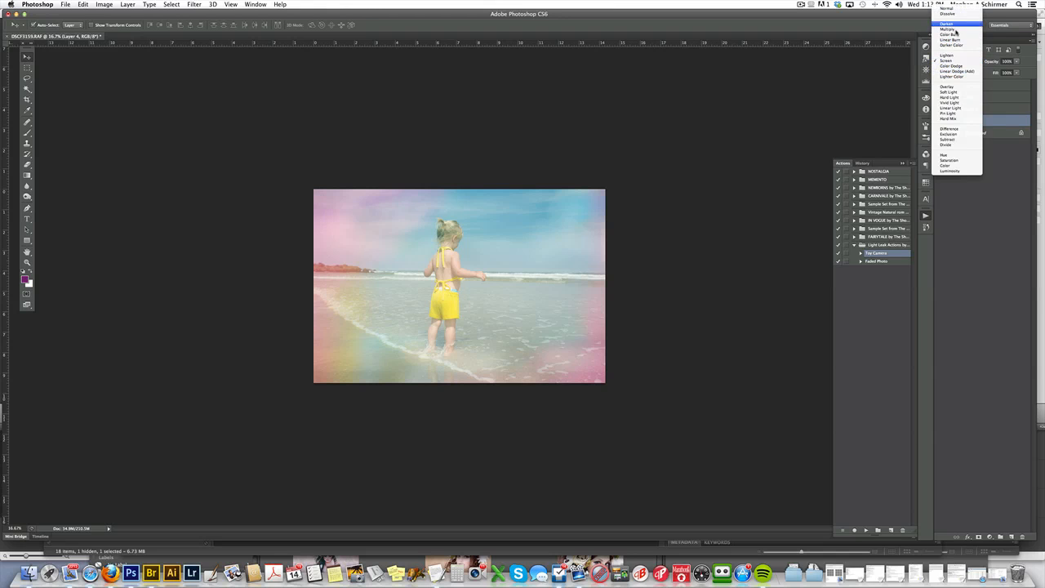
left_click(948, 29)
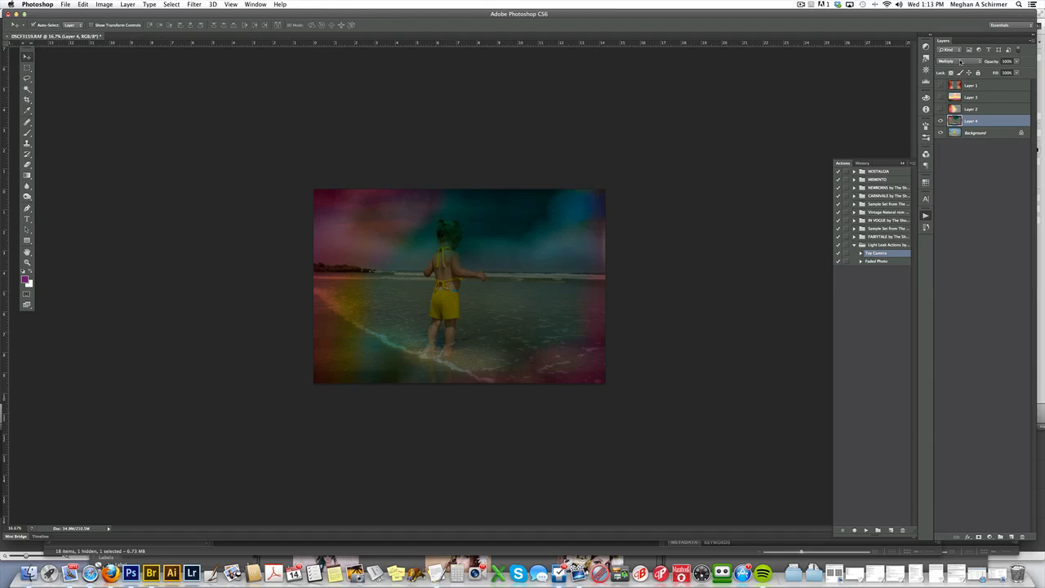
left_click(957, 61)
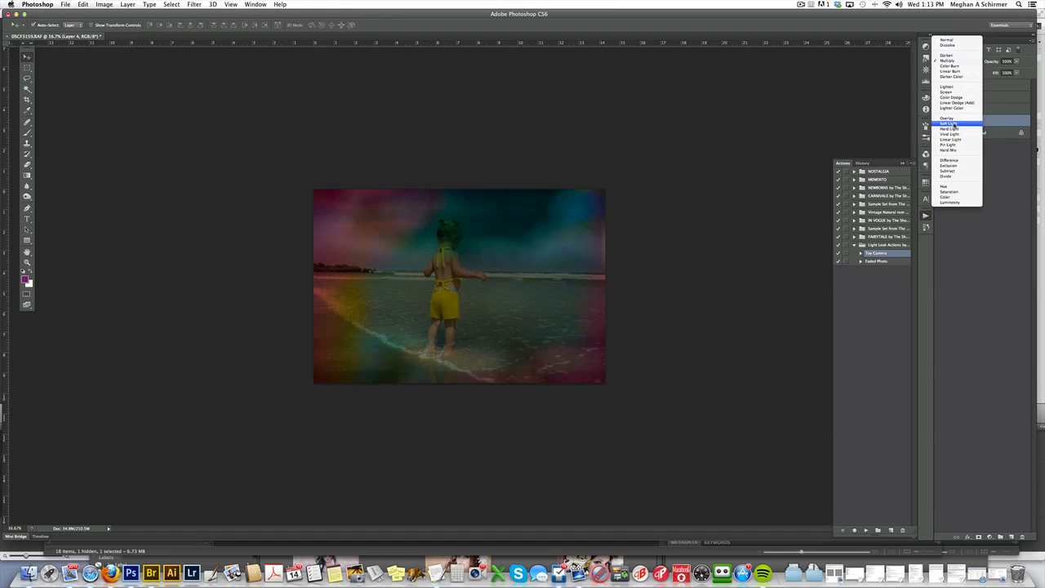
left_click(950, 123)
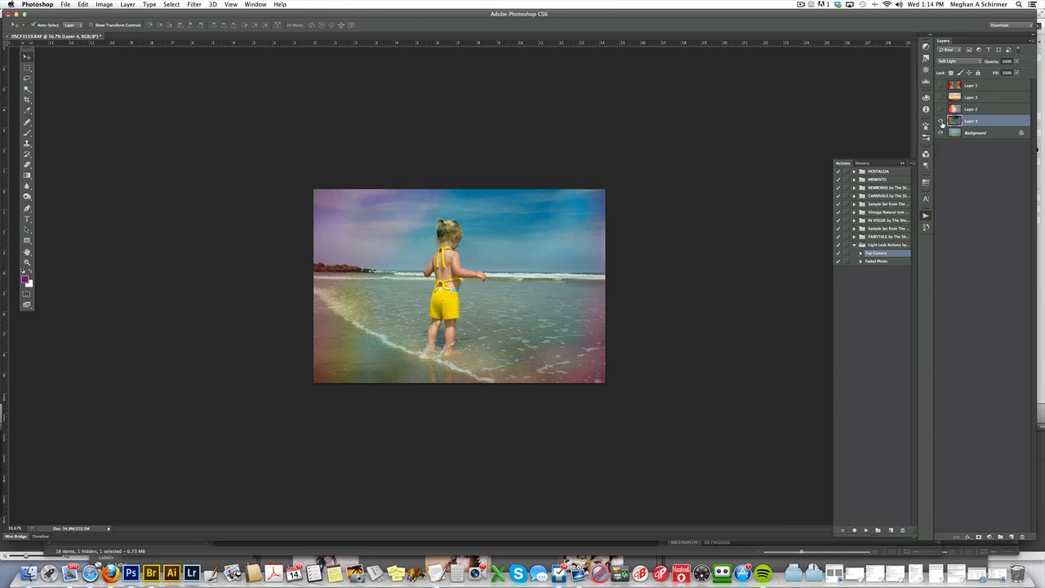
Toggle the light leak layers' visibility to compare, then select the left-edge leak layer
left_click(941, 120)
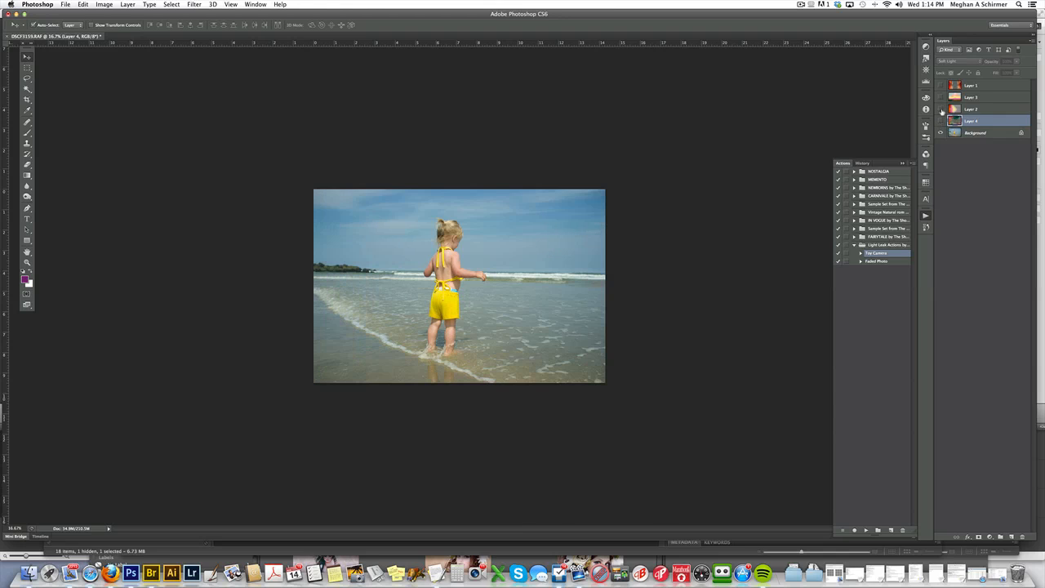
left_click(940, 97)
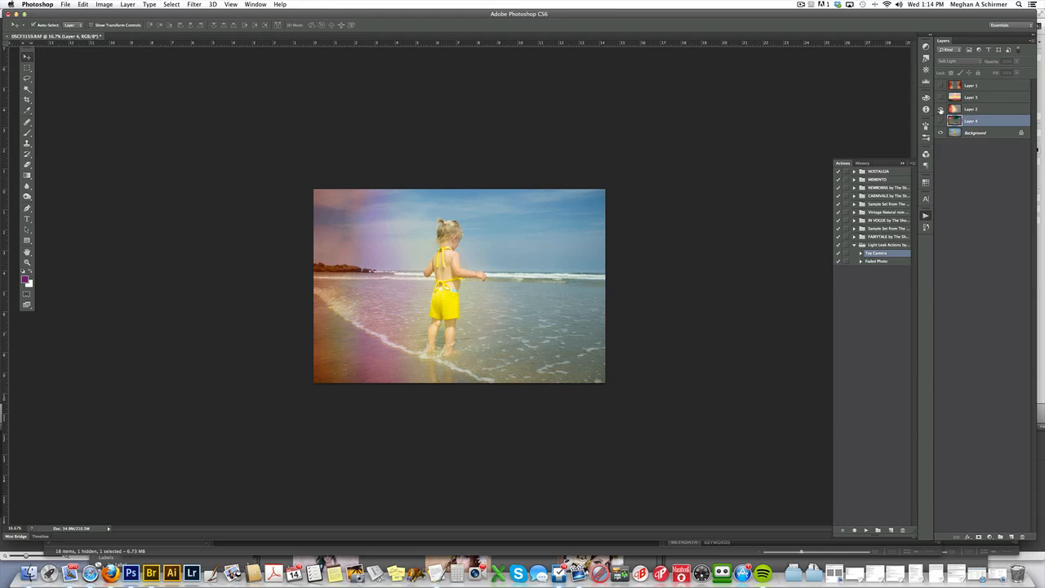
left_click(941, 97)
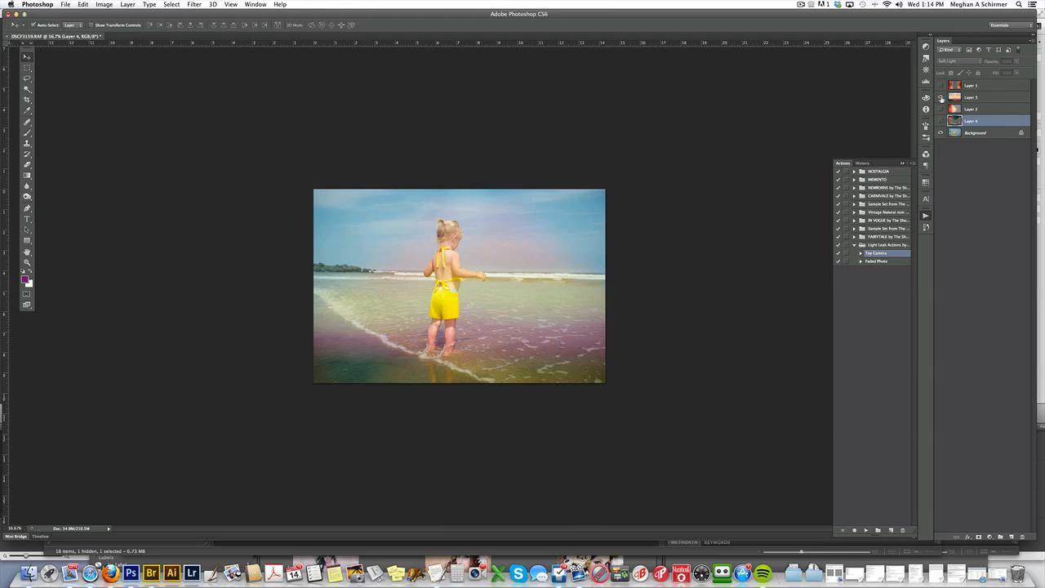
left_click(941, 90)
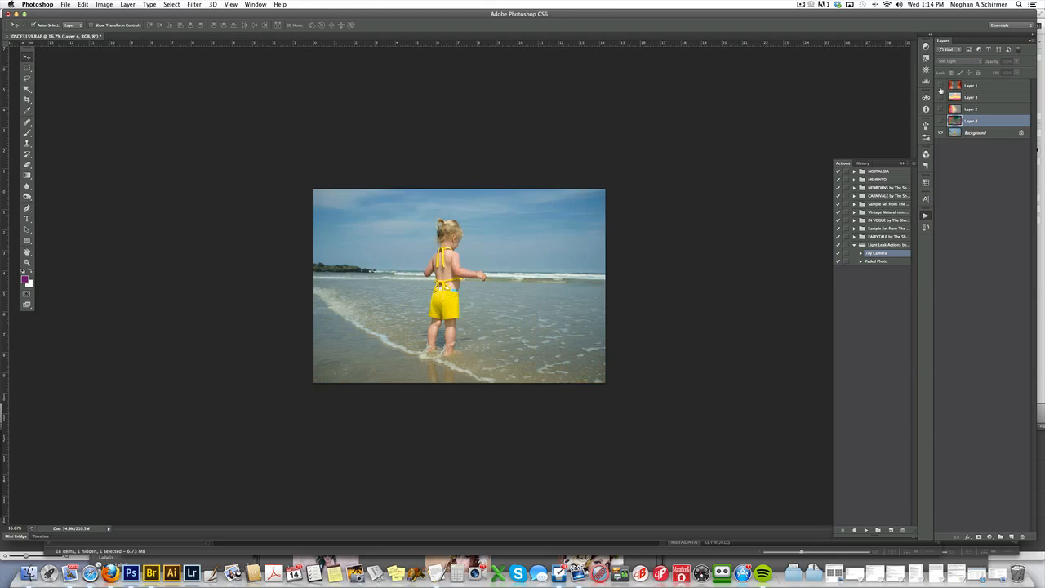
left_click(940, 97)
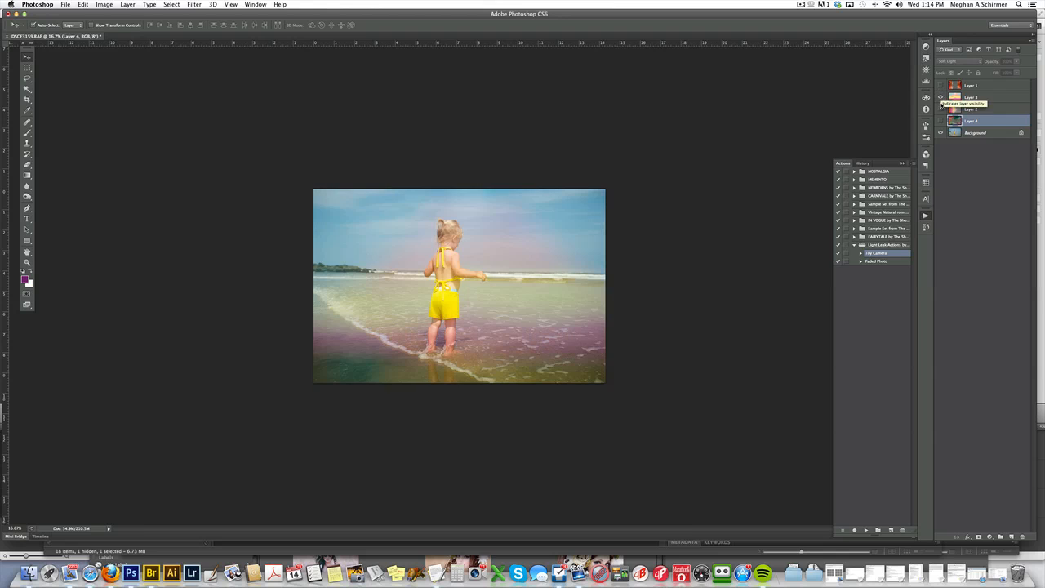
left_click(939, 109)
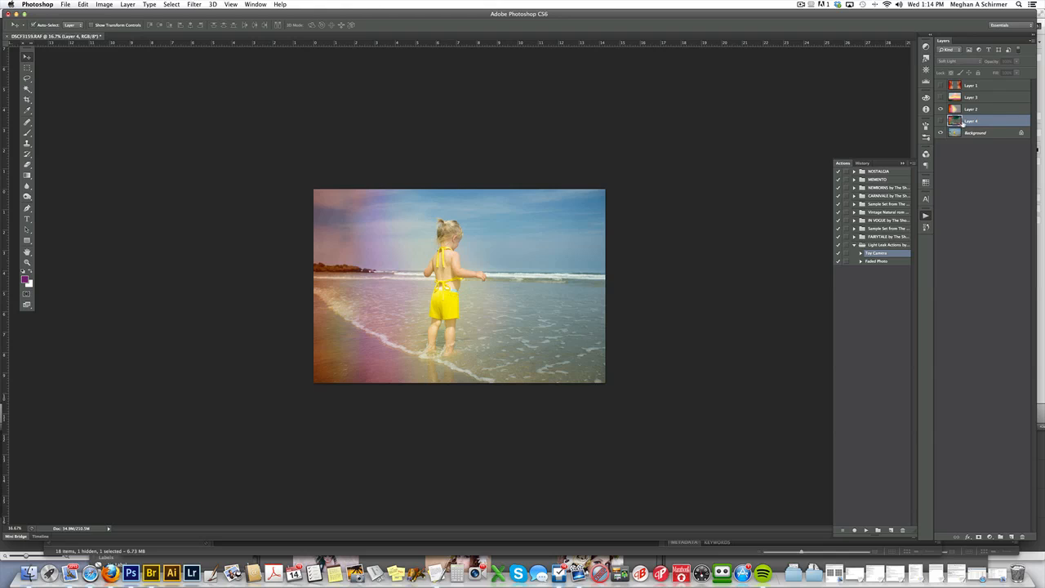
left_click(975, 133)
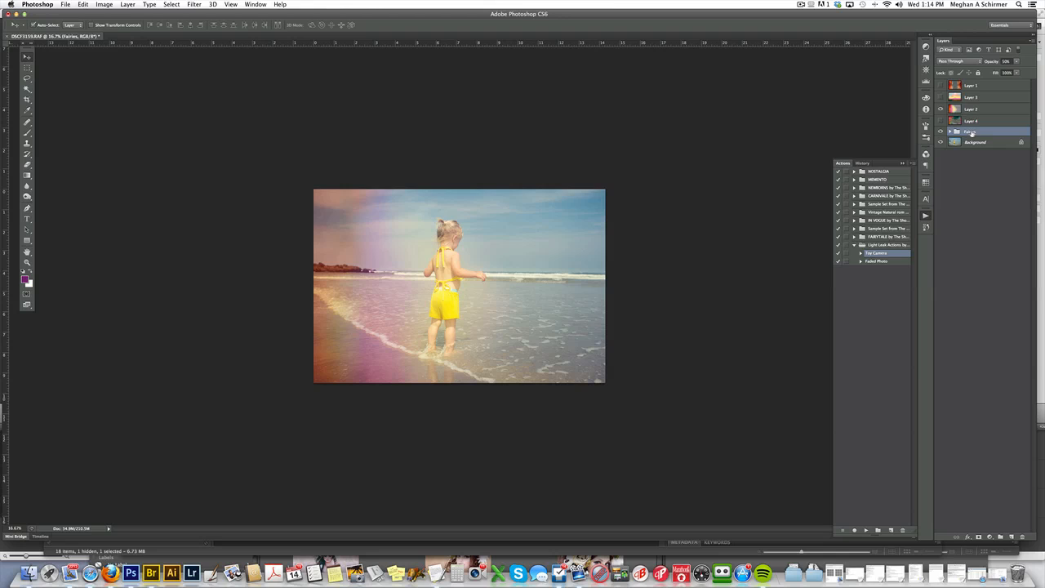
Select the toy camera group, then the Background layer, and pick the Faded Photo action
left_click(1006, 61)
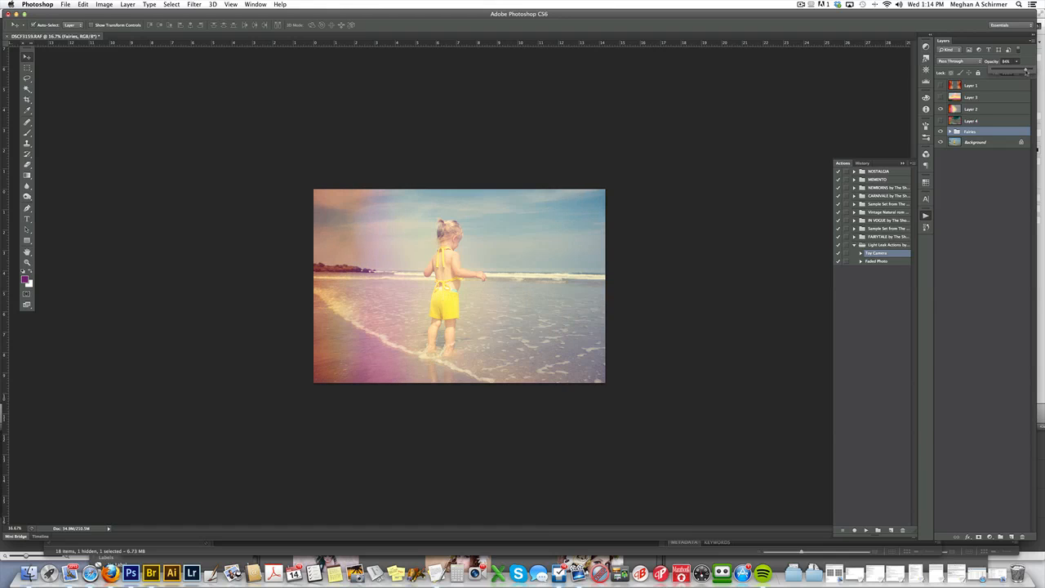
left_click(976, 142)
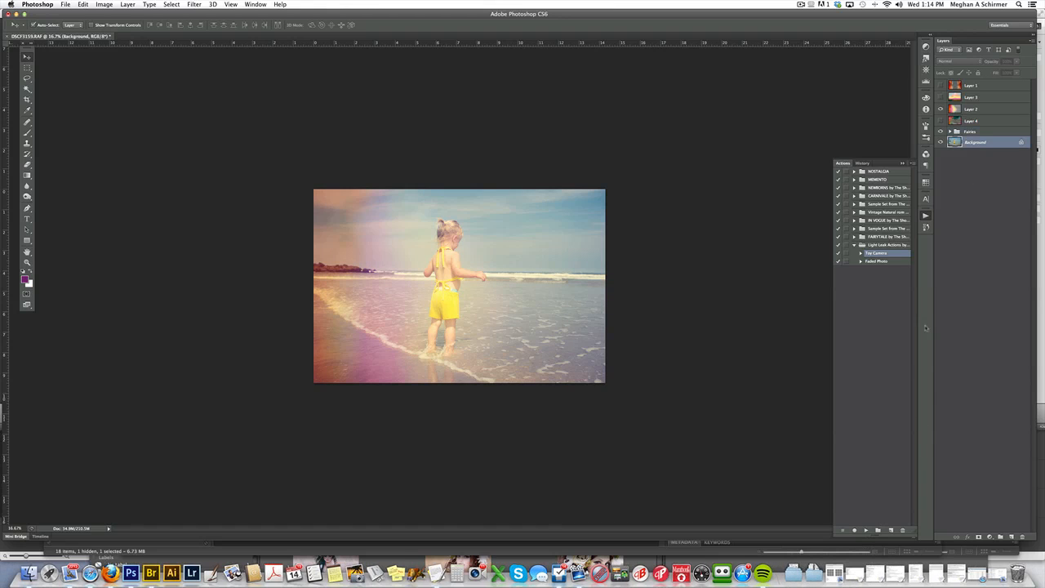
left_click(875, 261)
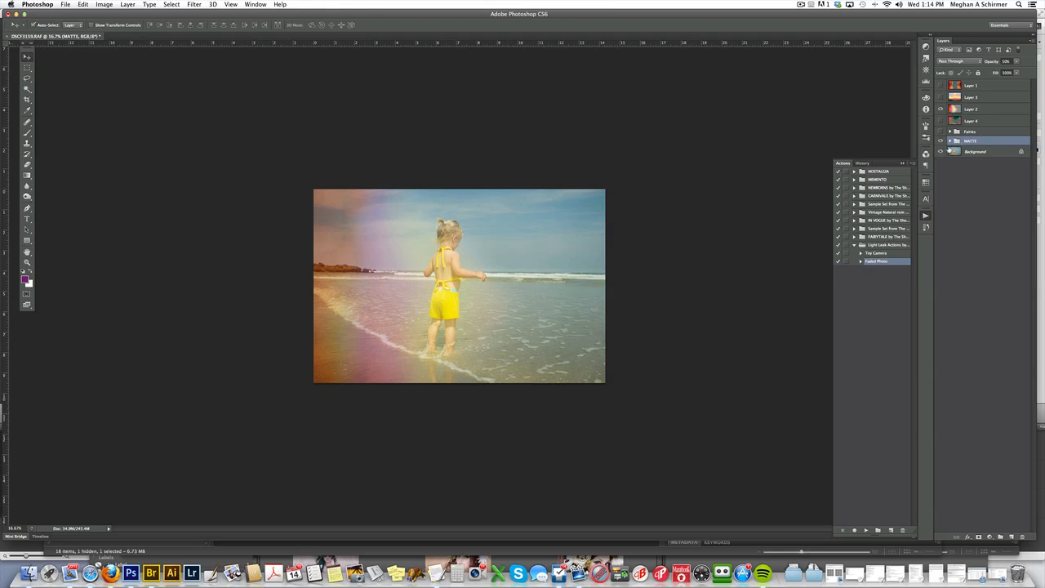
Compare the matte group's visibility and rename the effect groups Toy Camera and Faded Photo
left_click(940, 140)
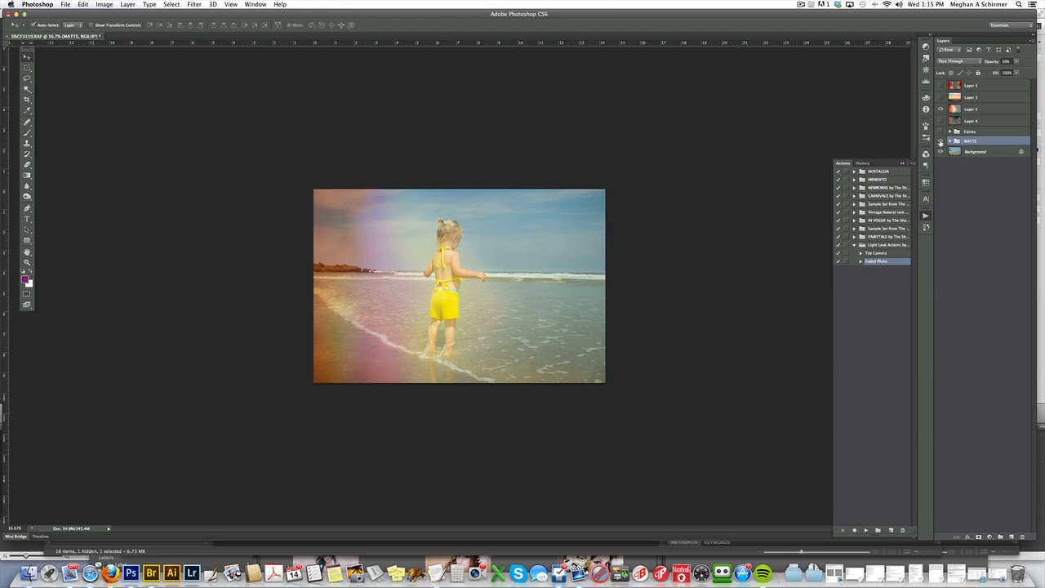
left_click(940, 132)
type("Toy Camera")
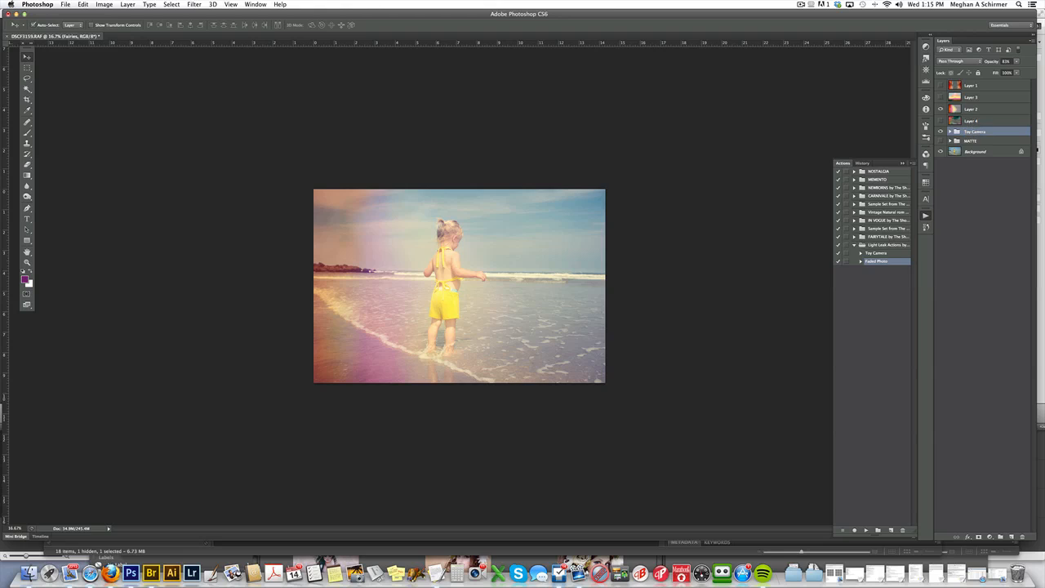
left_click(974, 131)
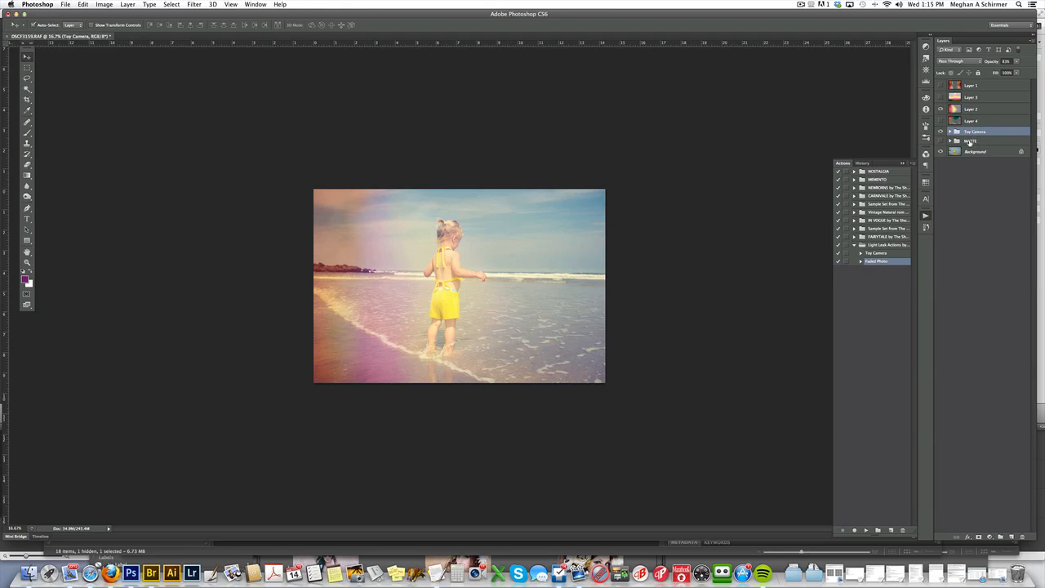
double_click(971, 140)
type("Faded Photo")
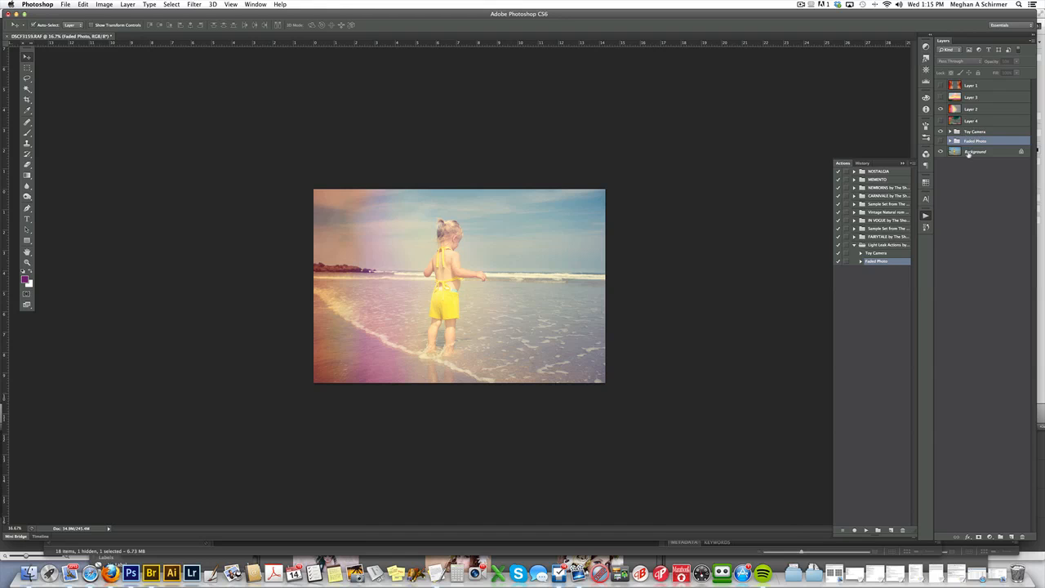
left_click(976, 152)
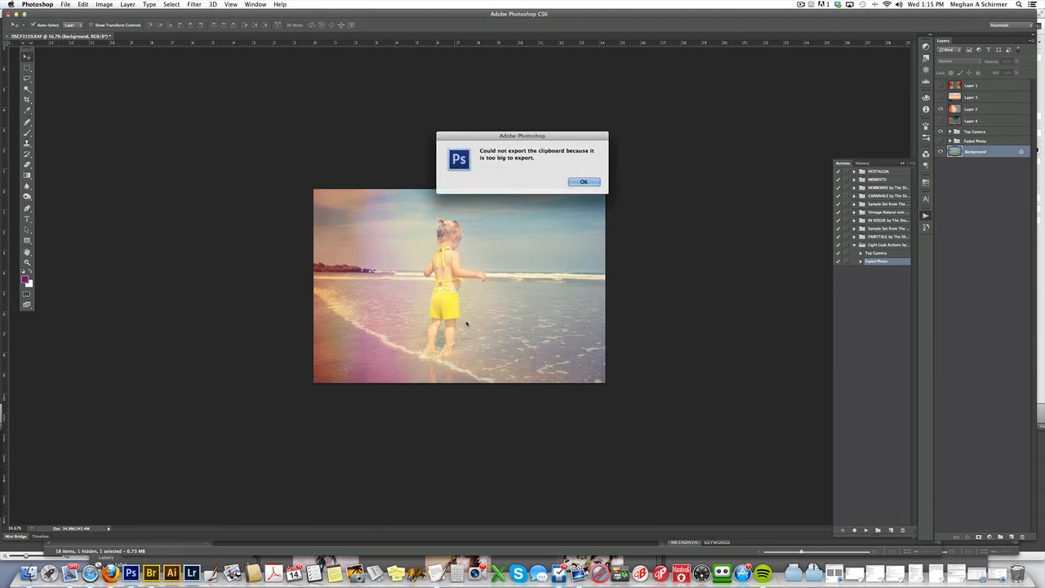
left_click(150, 572)
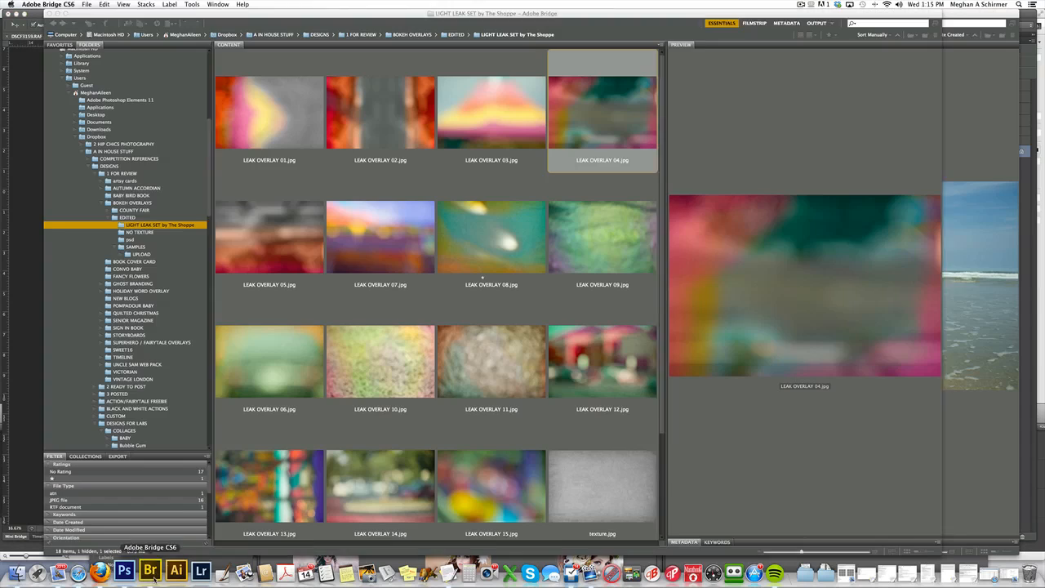
Place texture.jpg from the light leak set into the beach photo
left_click(602, 486)
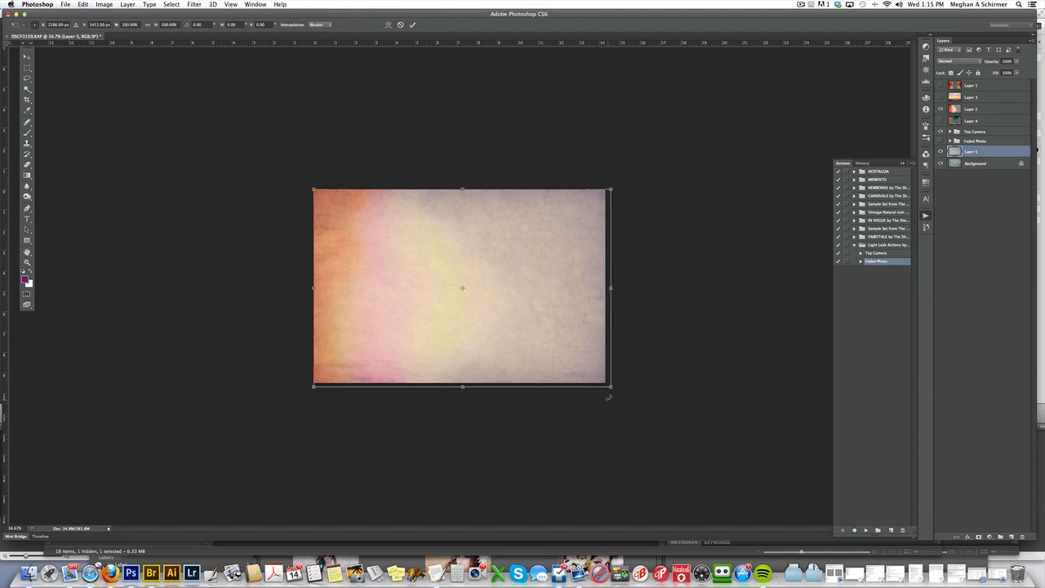
Stretch the texture over the photo, blend it in Overlay at 33% opacity, reshow the left-edge leak
left_click_drag(609, 387, 607, 384)
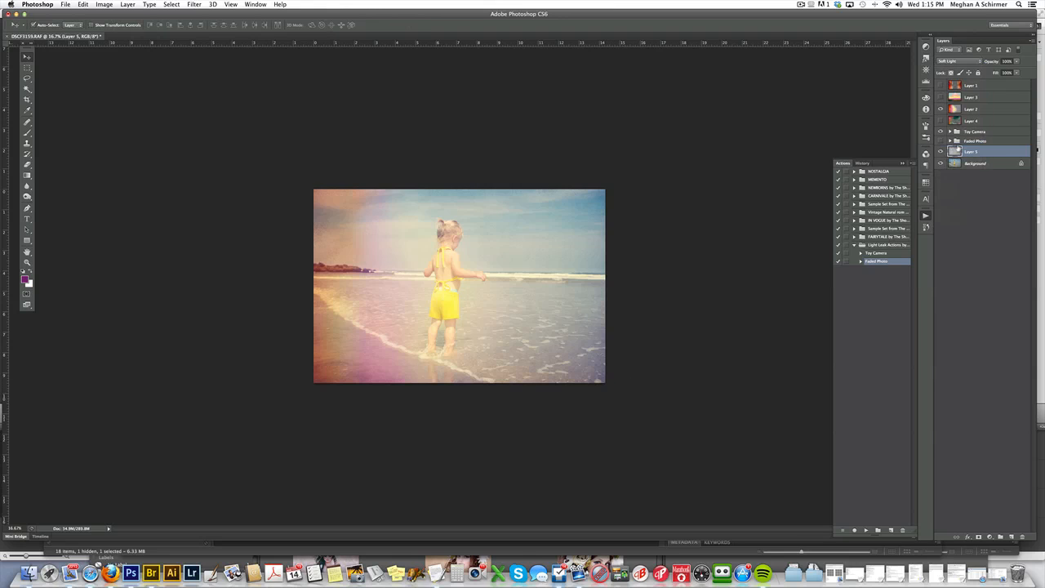
left_click(960, 62)
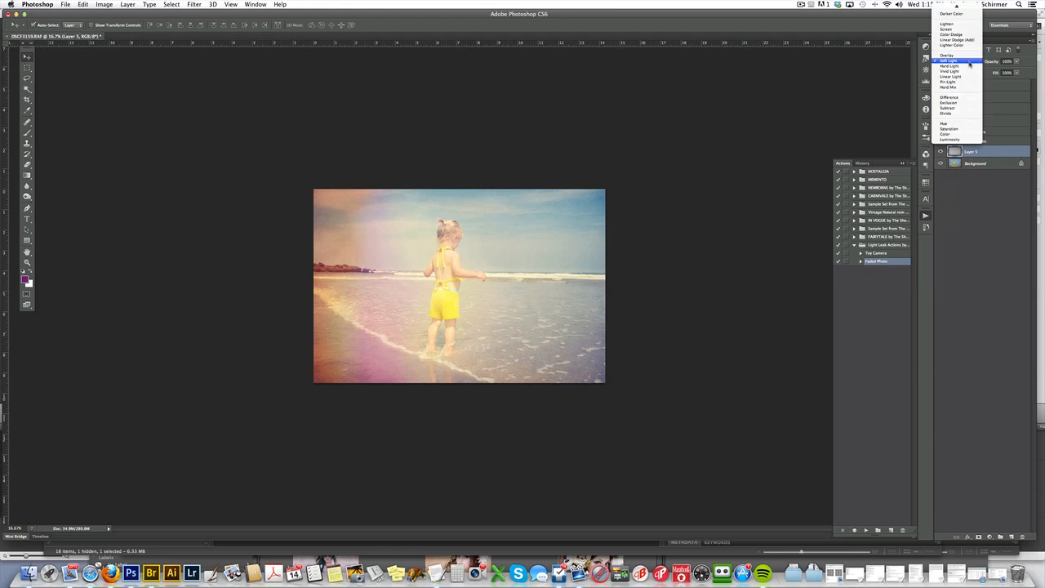
left_click(948, 60)
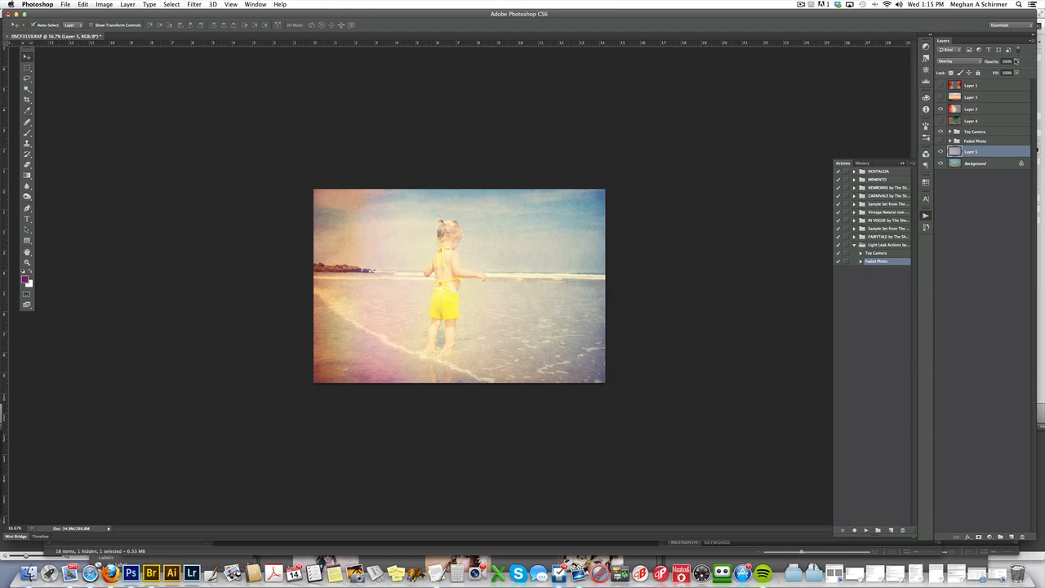
left_click(1016, 61)
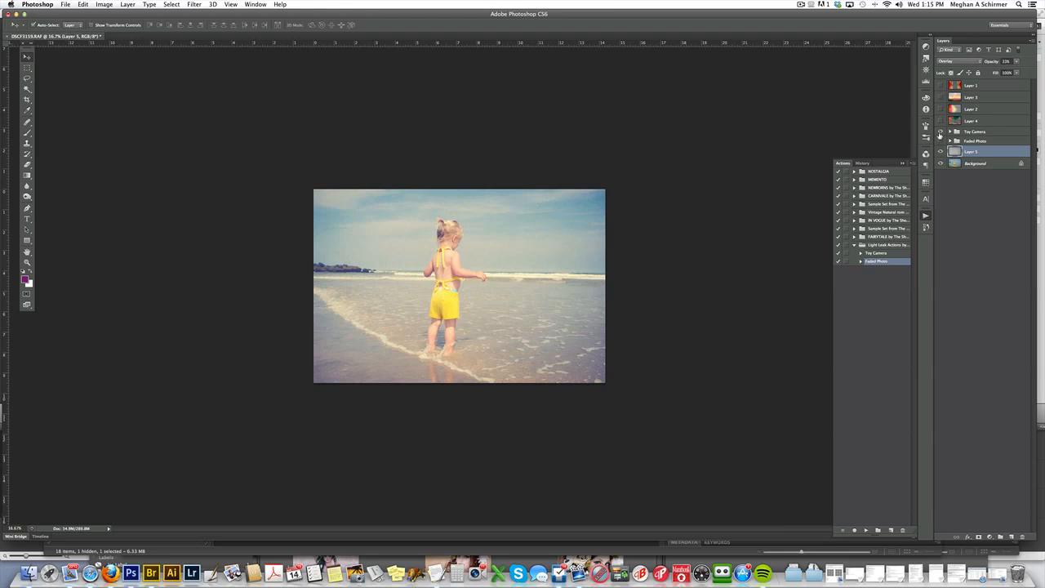
left_click(940, 152)
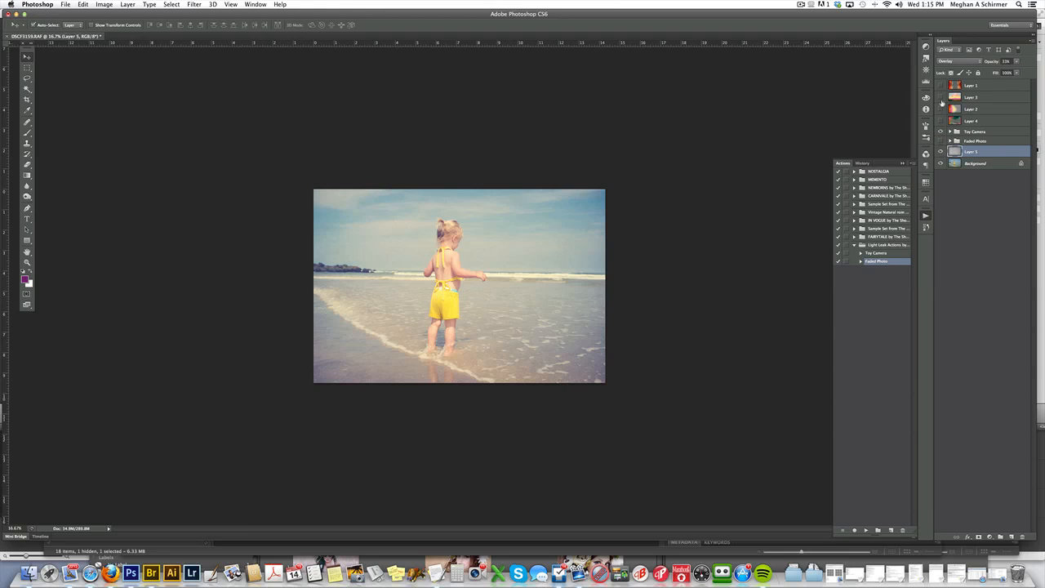
left_click(940, 109)
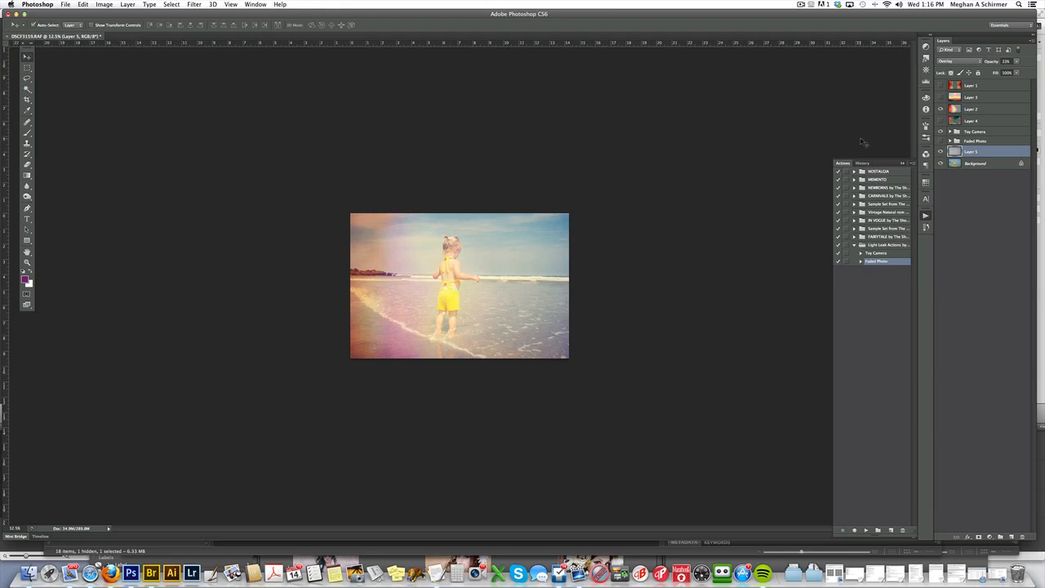
Swap visibility to the purple light leak, add a mask to Layer 3, and ready the Brush
left_click(971, 109)
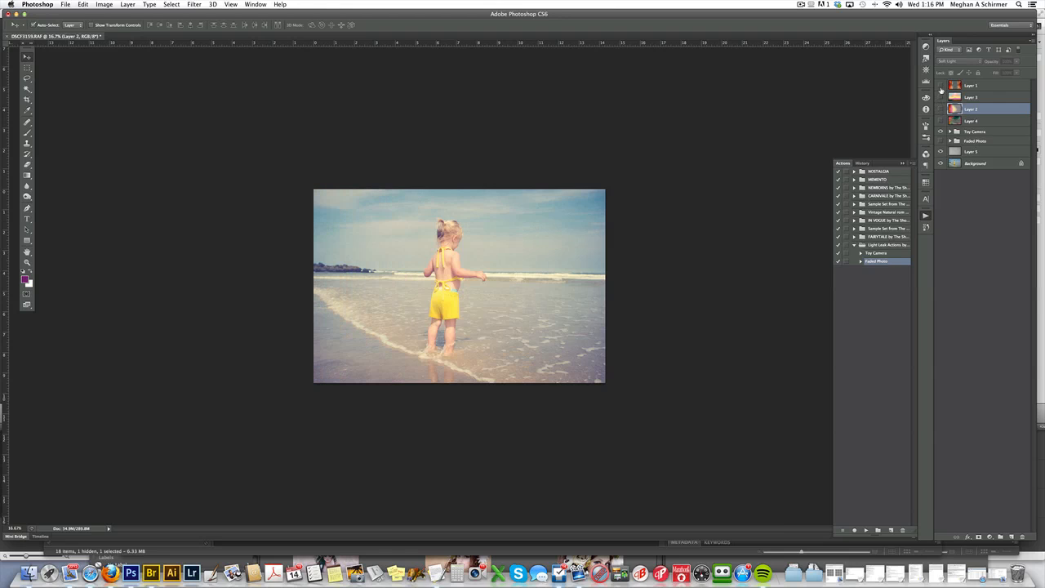
left_click(941, 85)
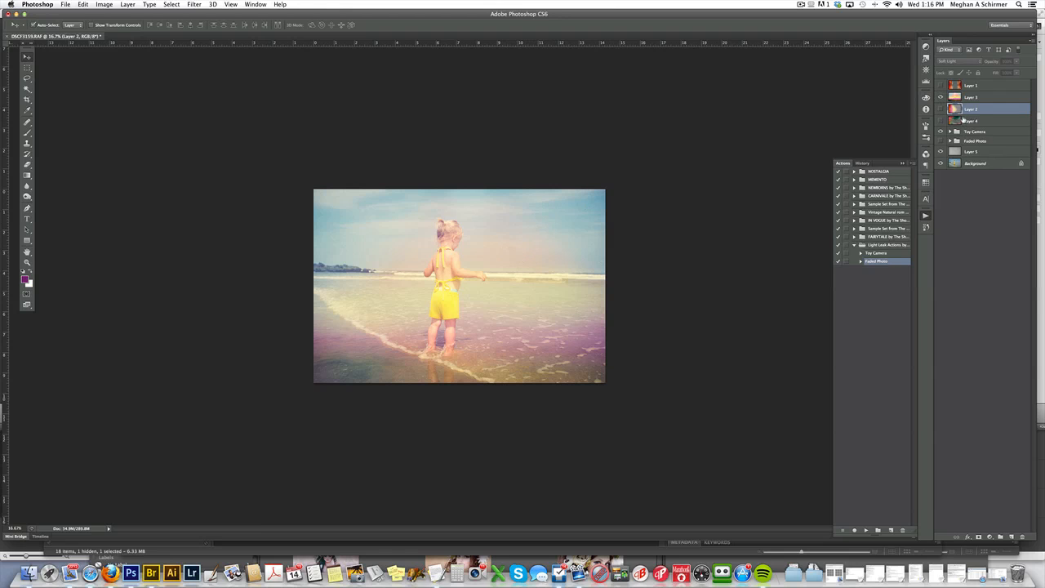
left_click(971, 97)
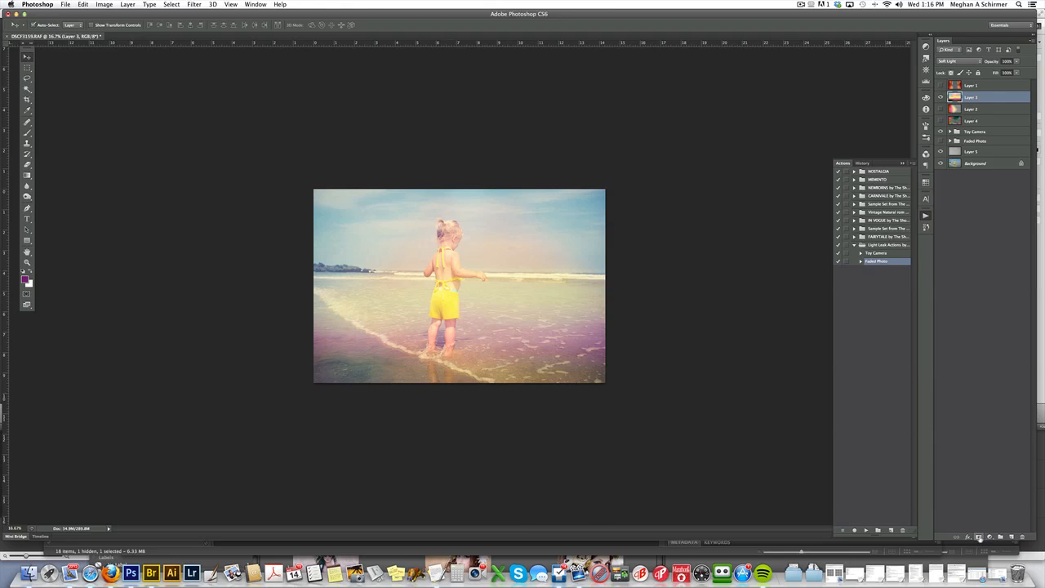
left_click(978, 537)
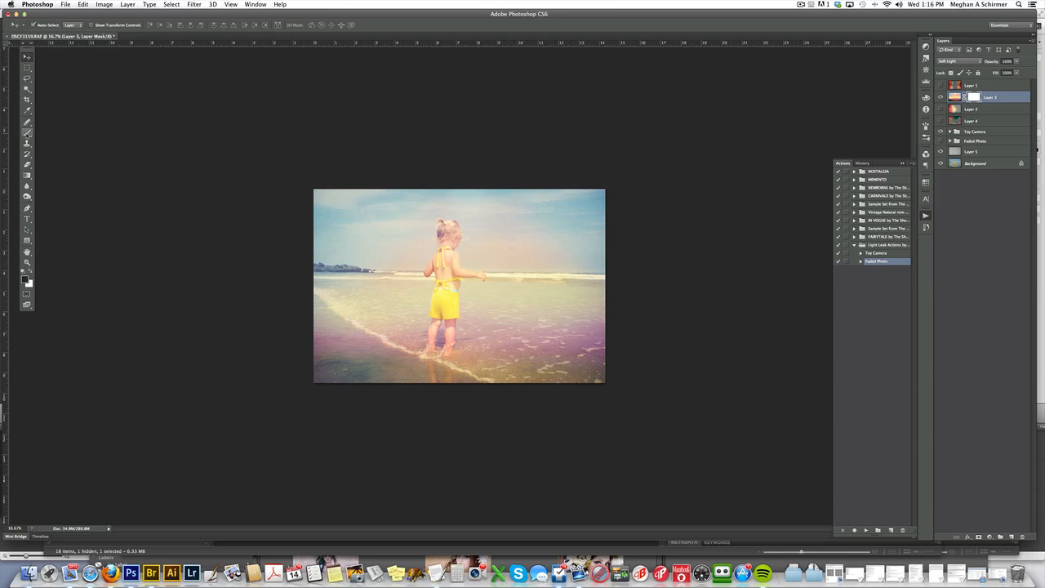
left_click(27, 132)
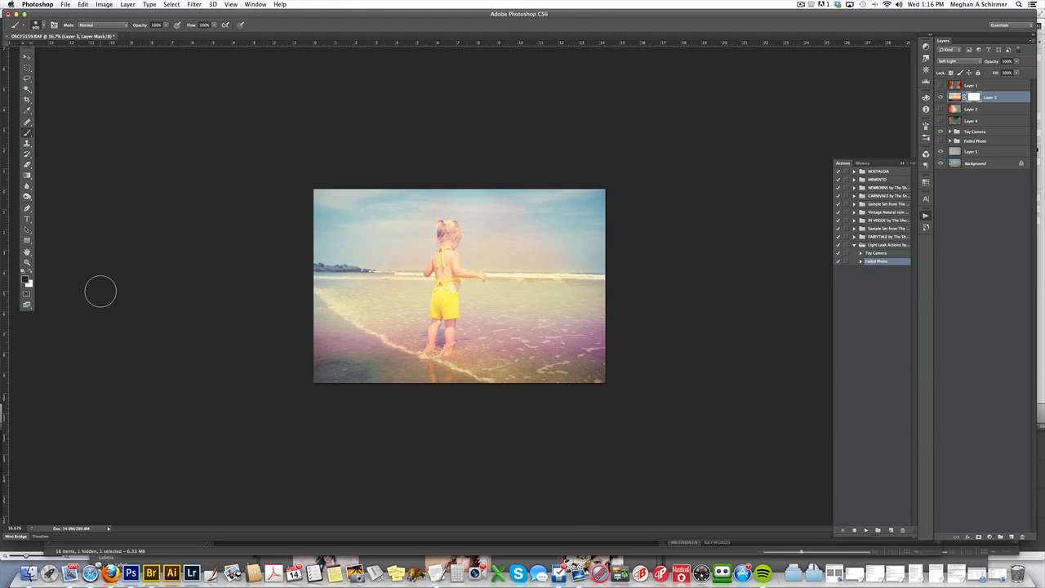
mouse_move(475, 276)
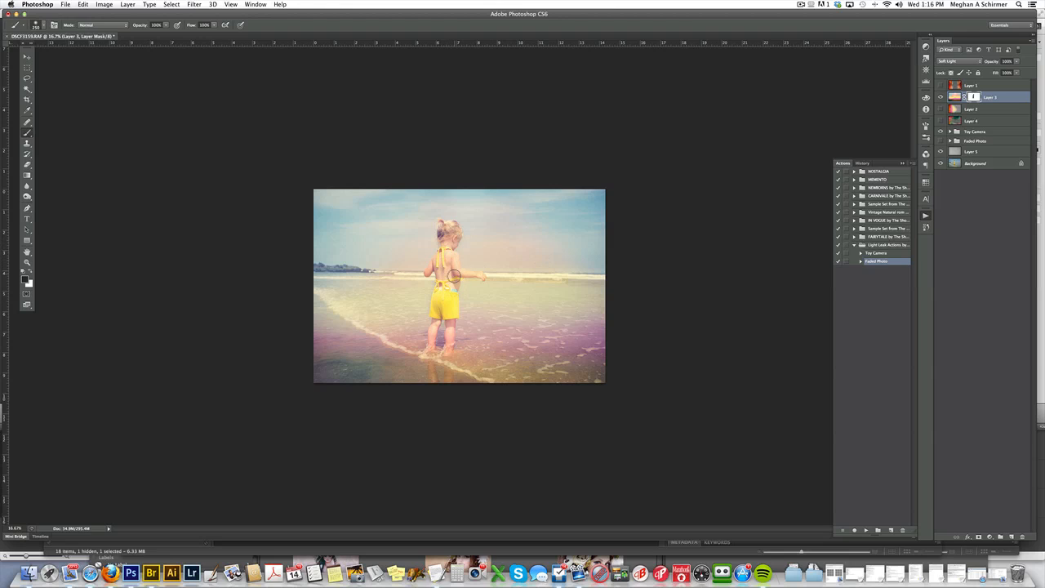
mouse_move(609, 267)
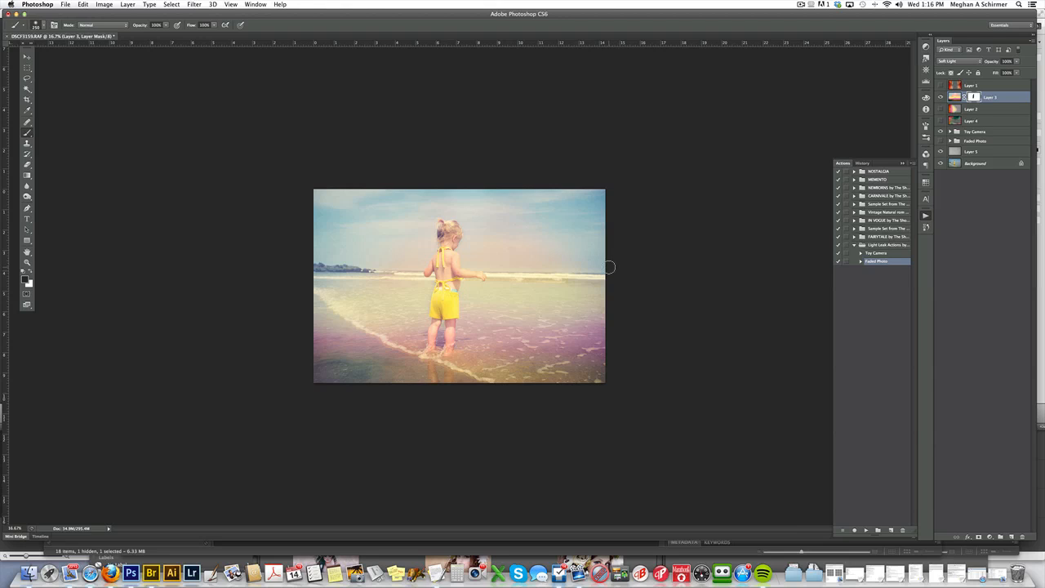
mouse_move(553, 278)
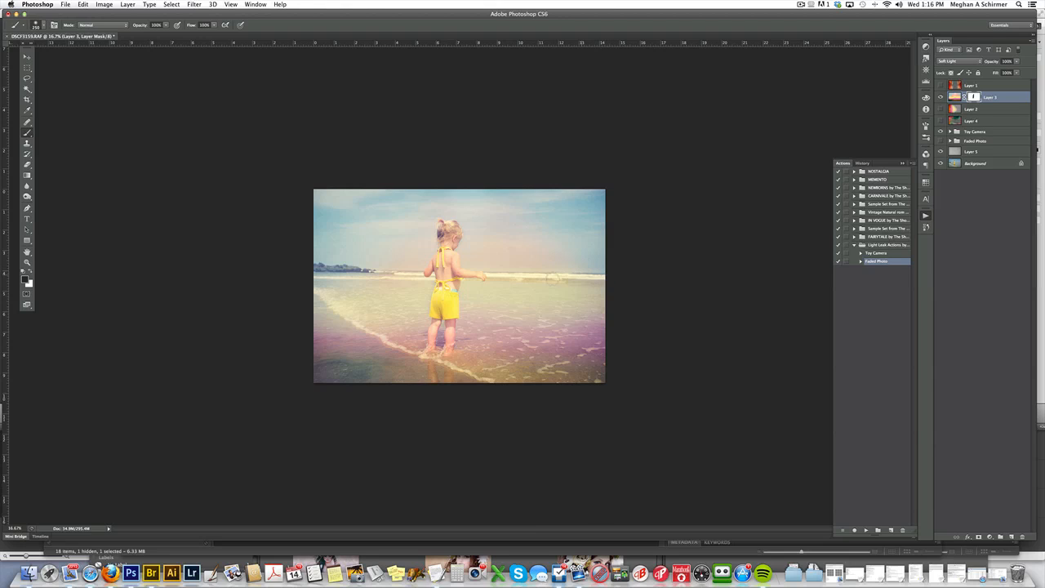
mouse_move(453, 236)
type("49")
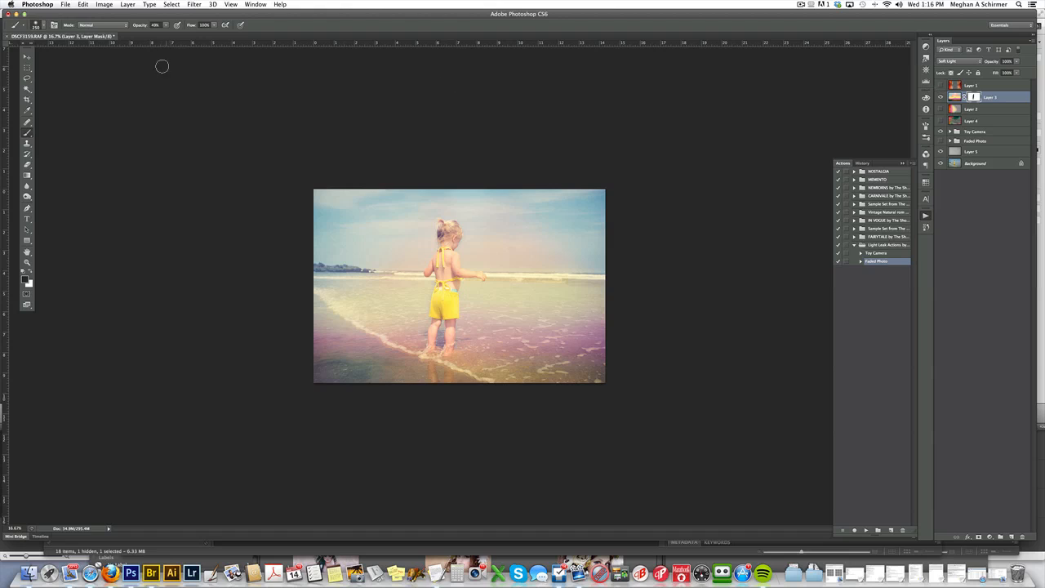
Disable the layer mask on the Layer 3 light leak
left_click(27, 57)
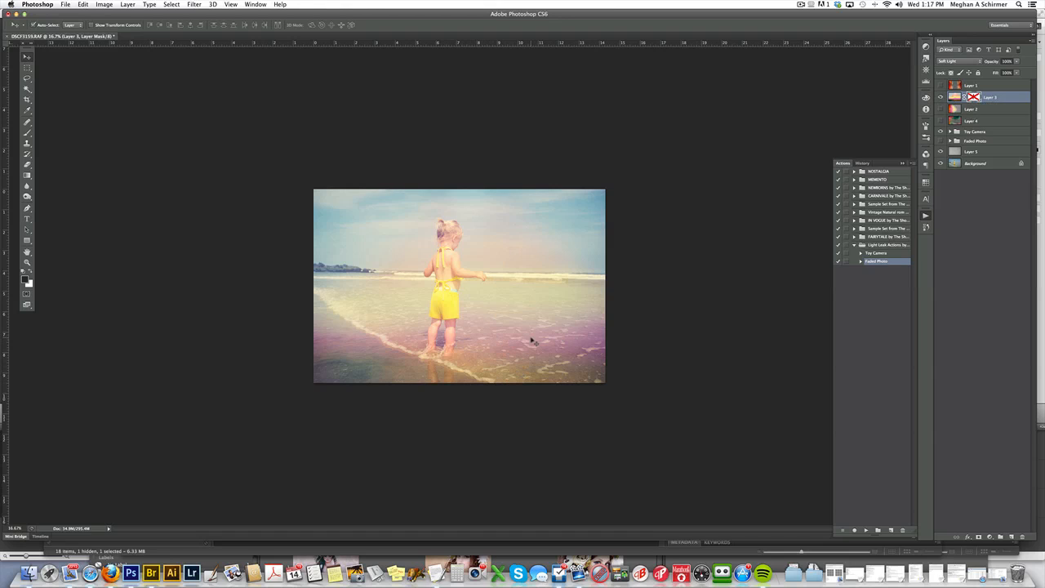
Rotate the Layer 3 light leak overlay so its pink glow covers the photo's top
left_click(941, 131)
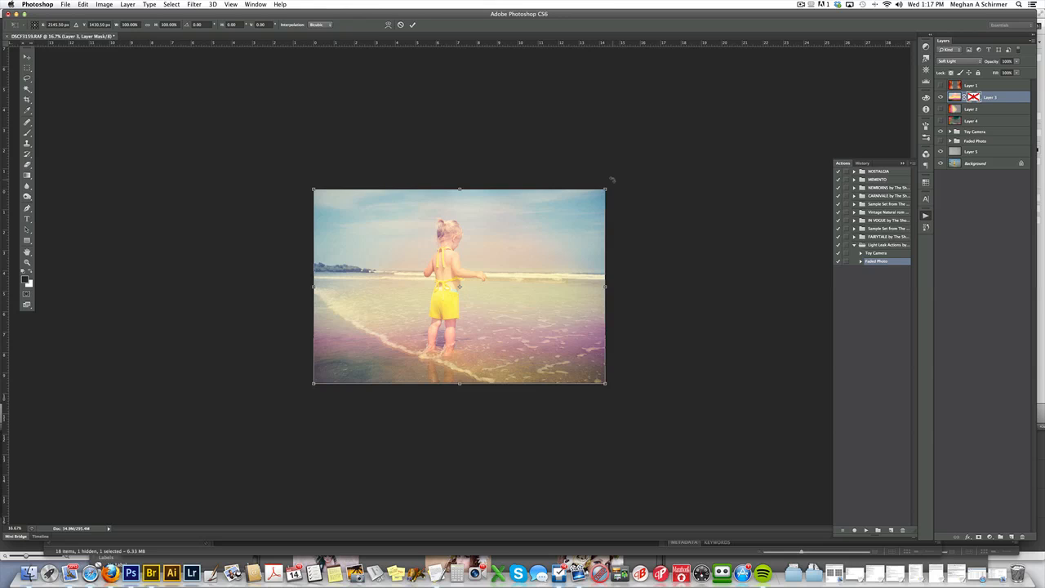
left_click(83, 5)
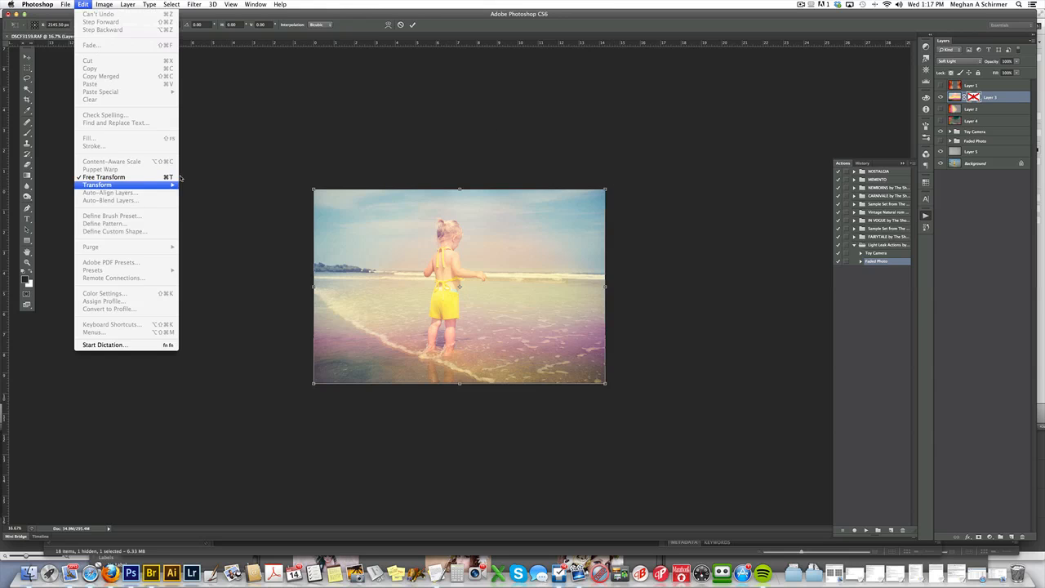
left_click(103, 177)
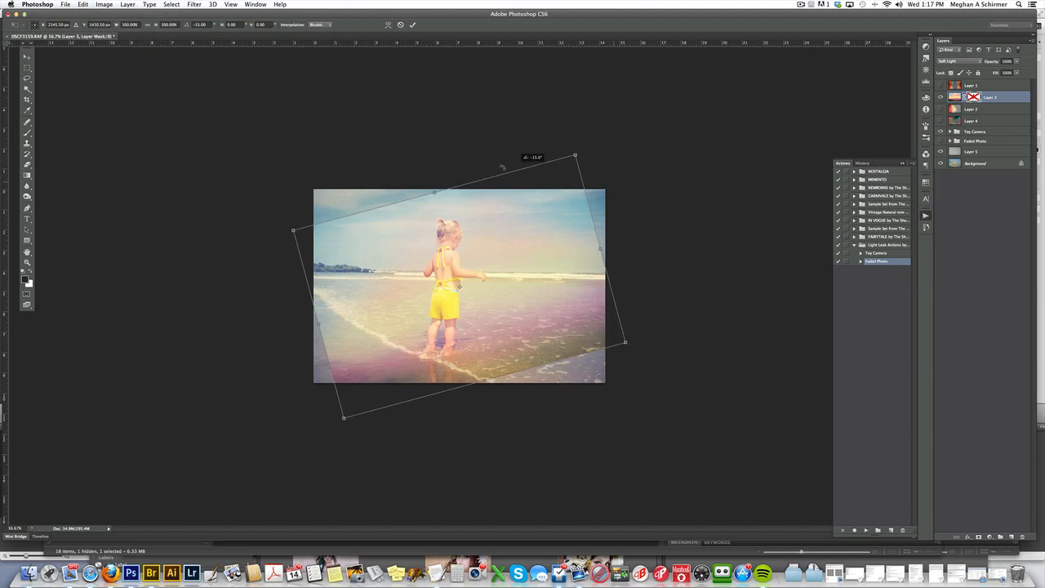
left_click_drag(575, 157, 536, 129)
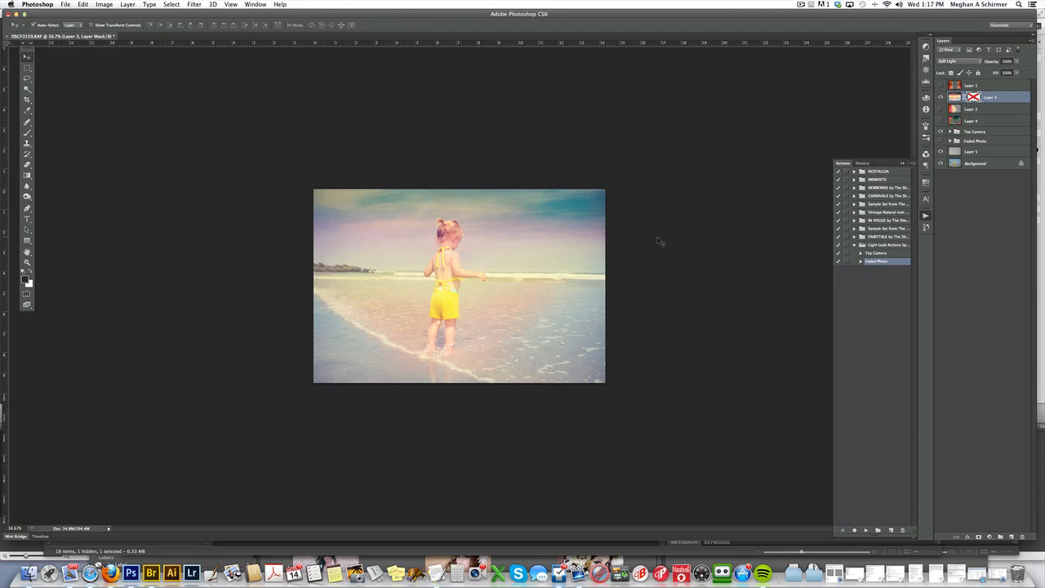
mouse_move(705, 206)
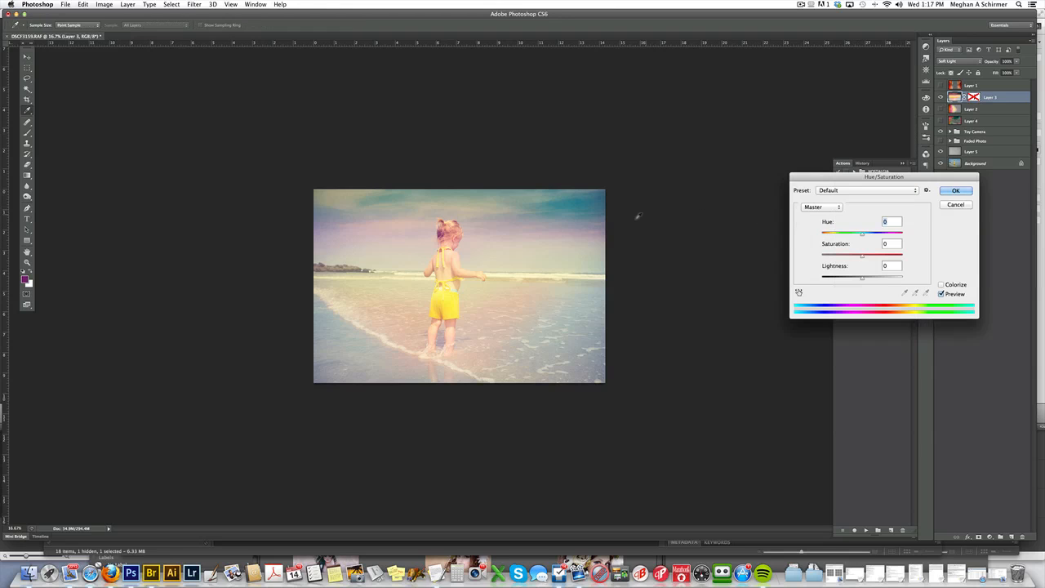
Set Layer 3's Hue/Saturation saturation to +26 and confirm with OK
left_click_drag(884, 177, 685, 112)
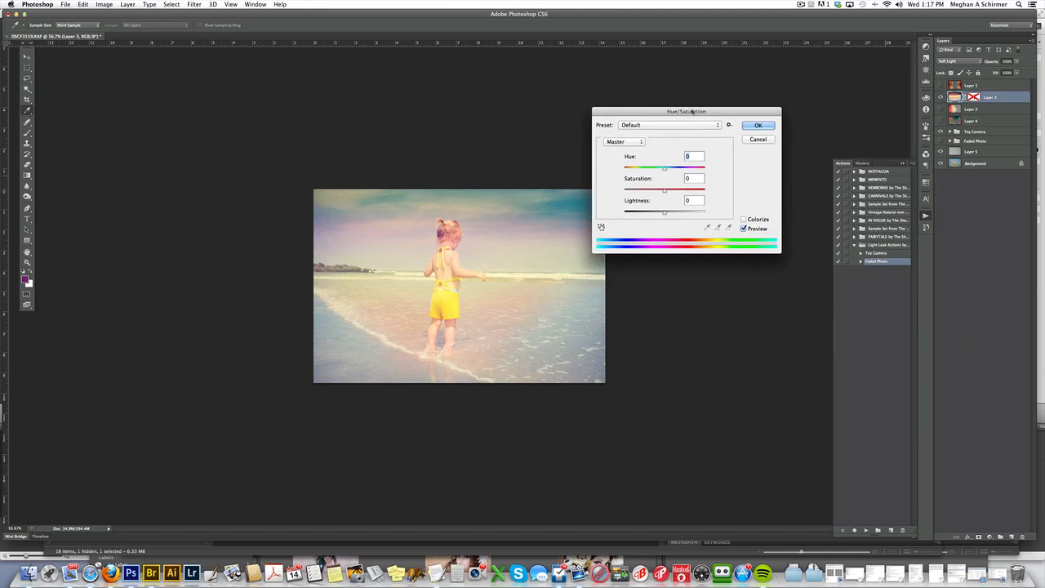
left_click_drag(665, 189, 683, 188)
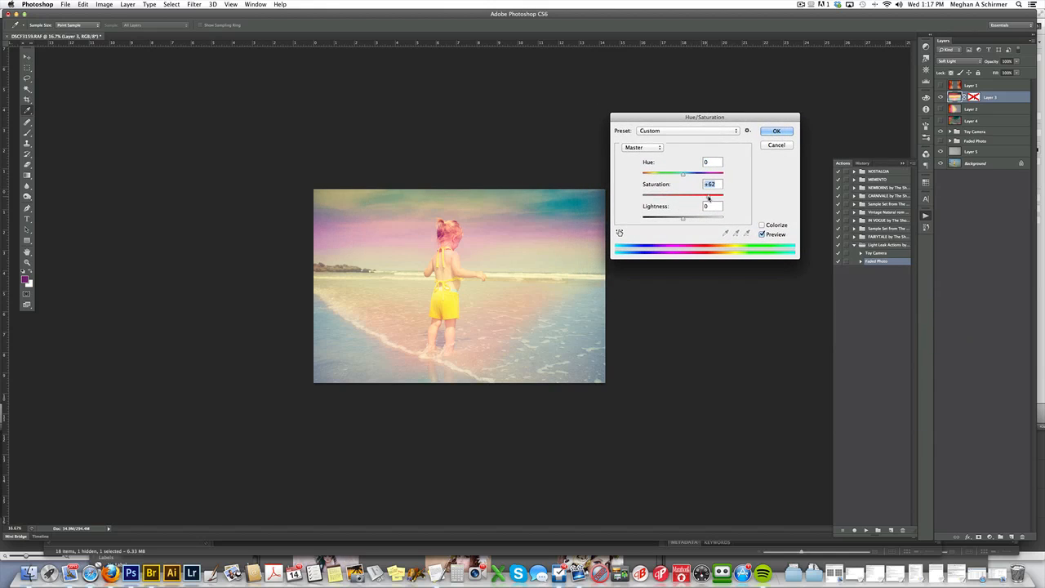
left_click_drag(683, 194, 645, 194)
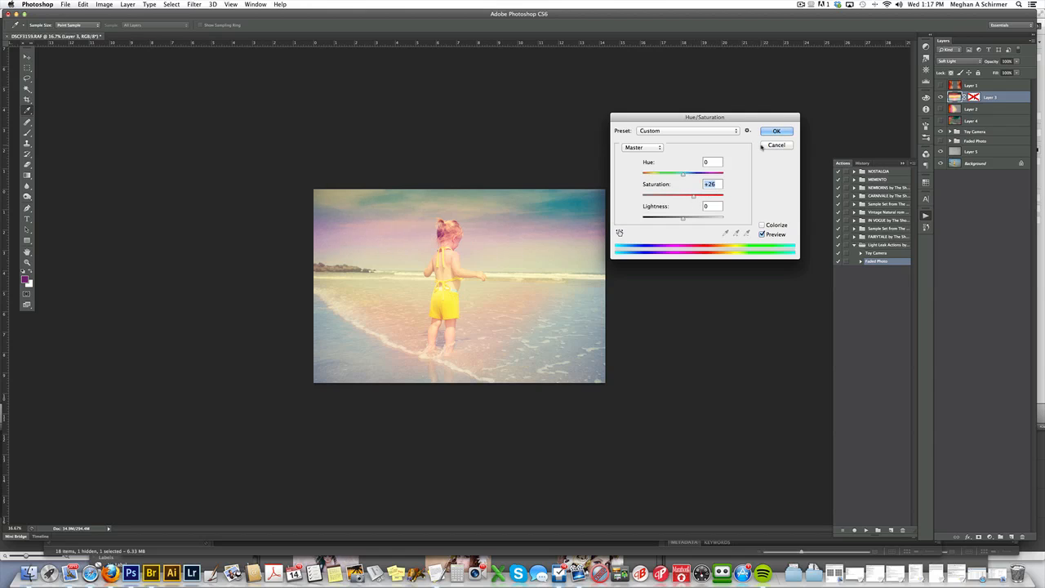
left_click(776, 130)
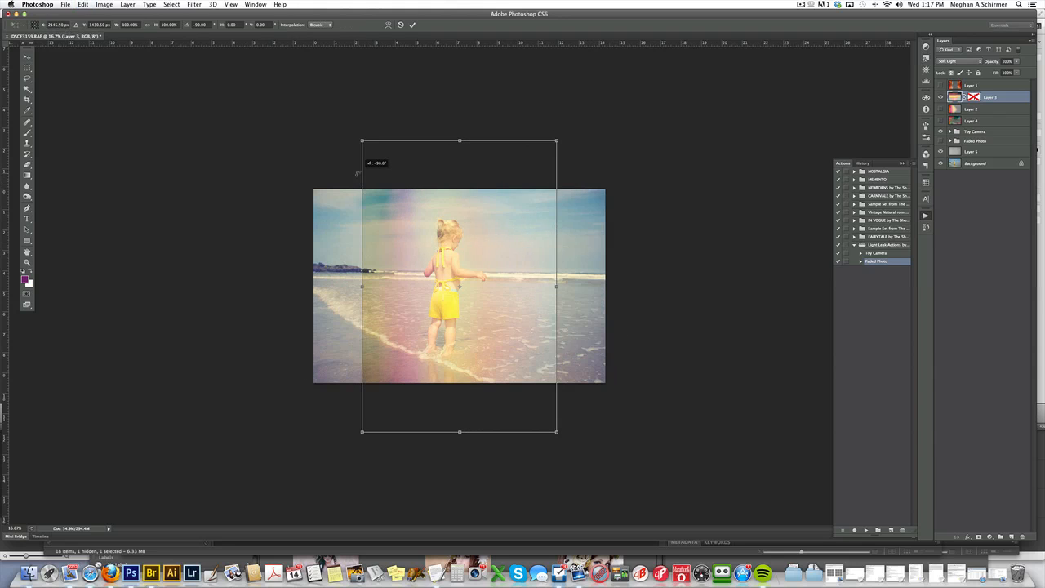
Resize the quarter-turned light leak overlay by its corners to fill the canvas and commit
left_click_drag(555, 142, 515, 120)
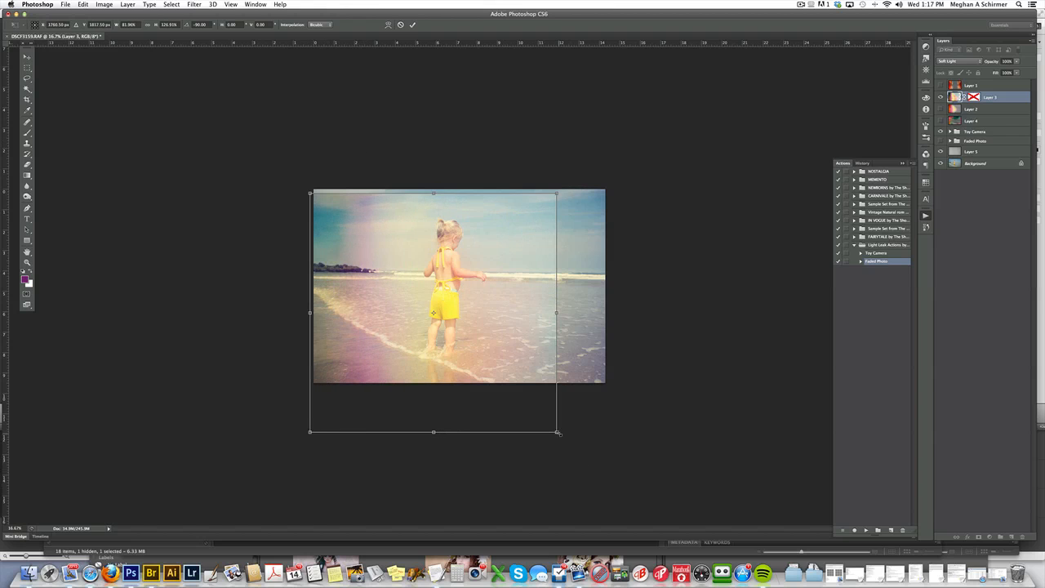
left_click_drag(558, 432, 617, 378)
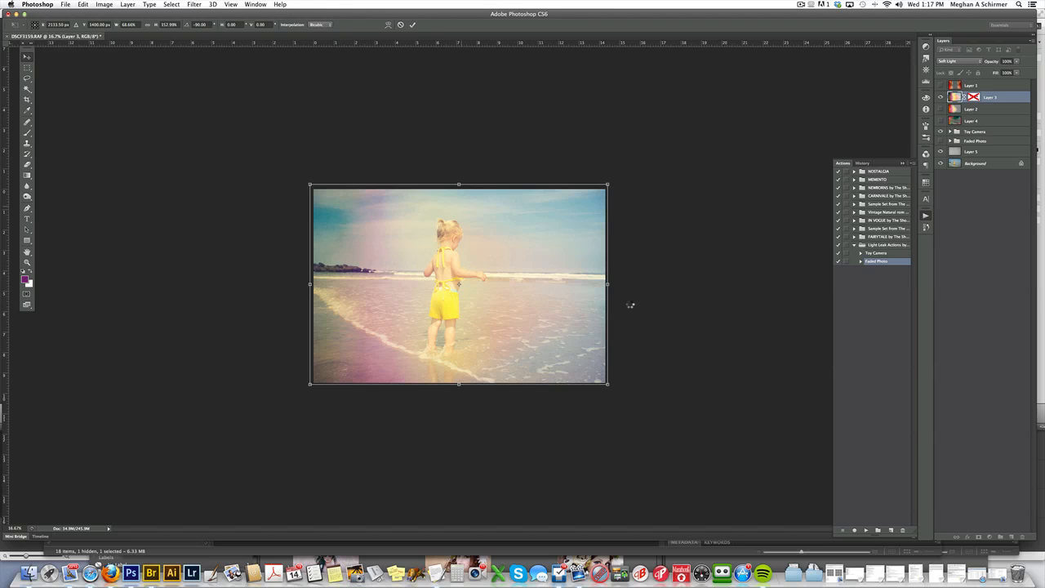
key("Return")
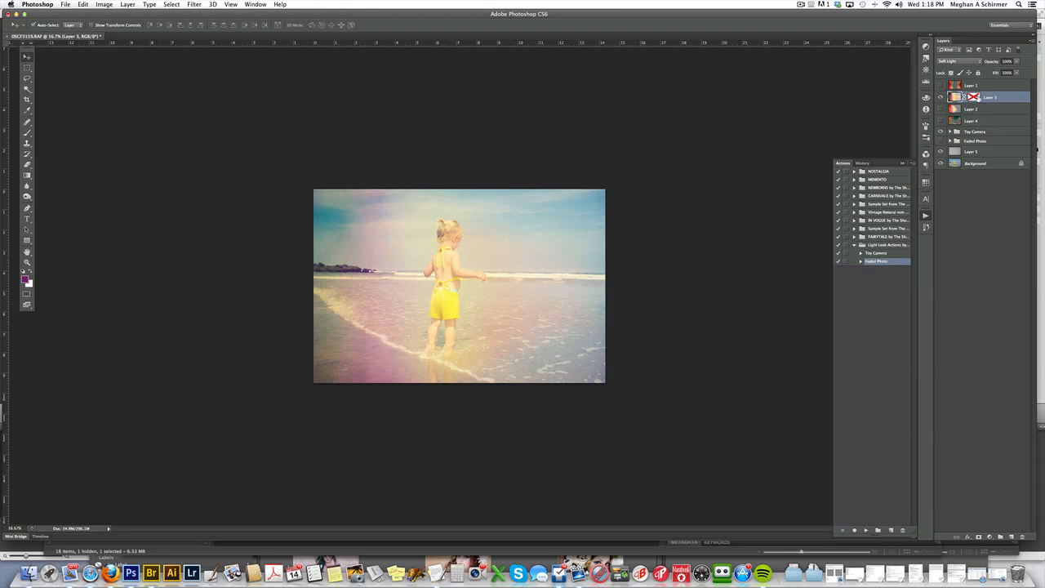
left_click(941, 85)
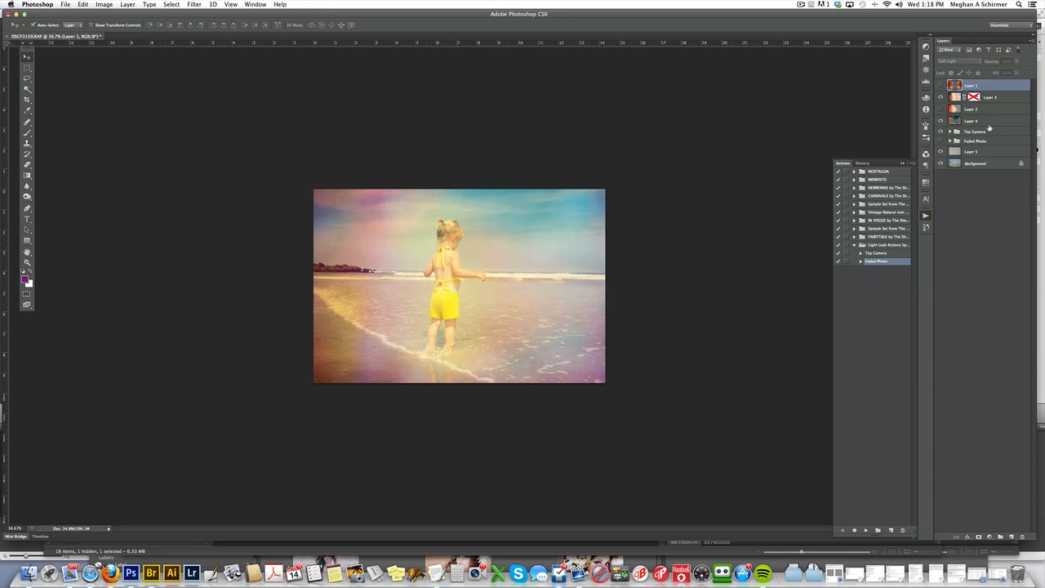
left_click(941, 120)
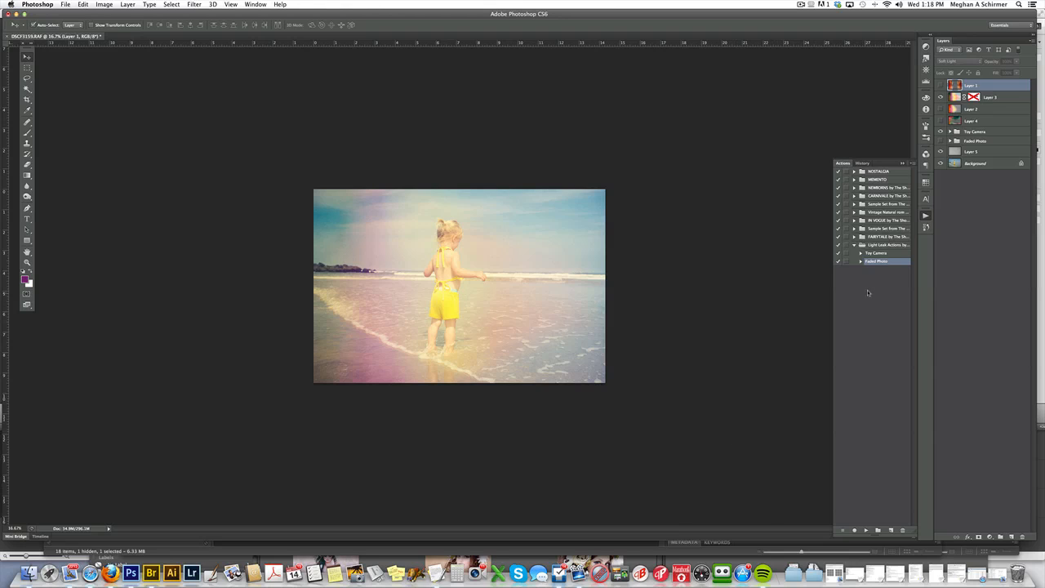
mouse_move(912, 243)
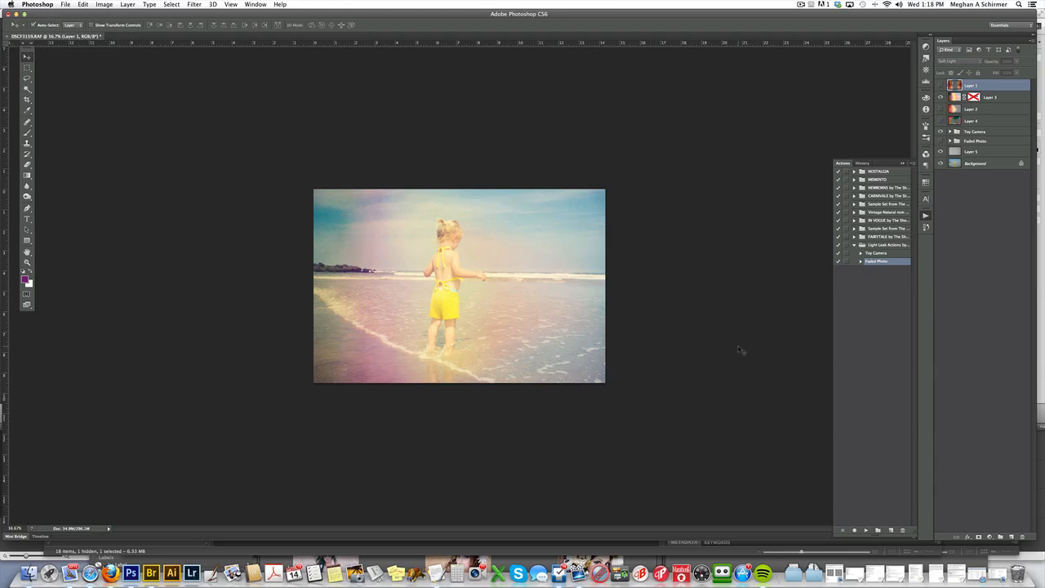
mouse_move(675, 466)
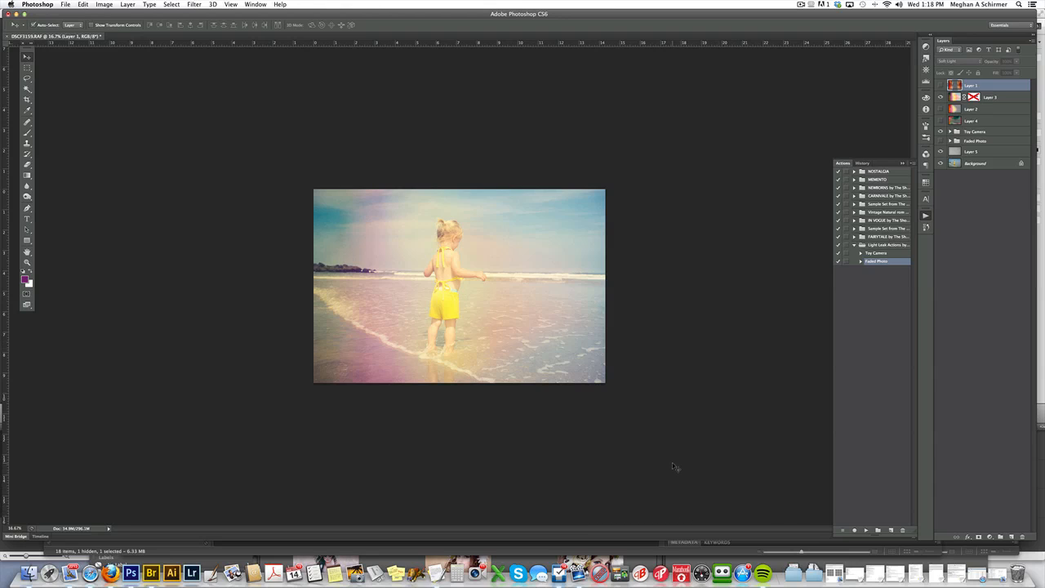